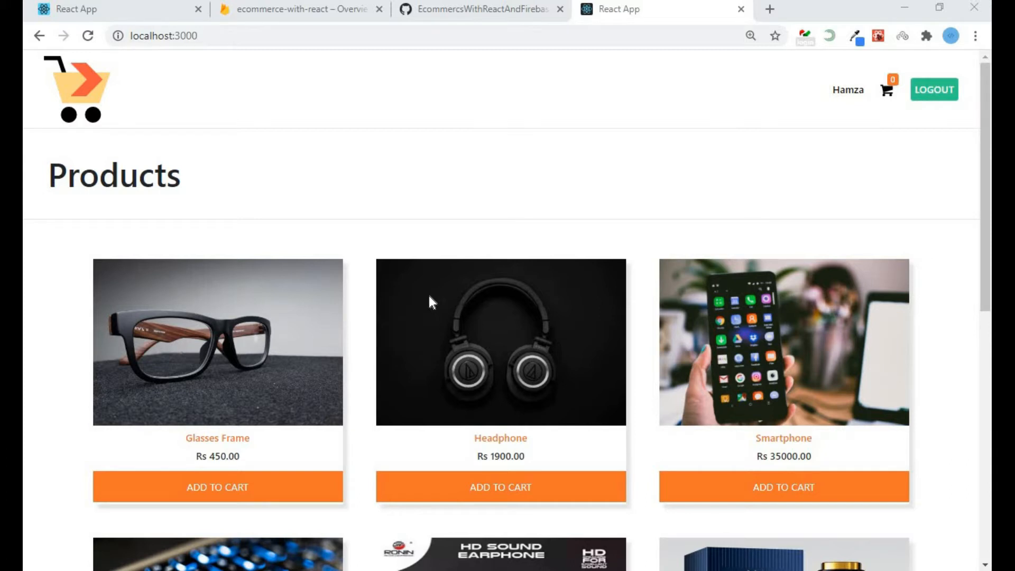
mouse_move(287, 489)
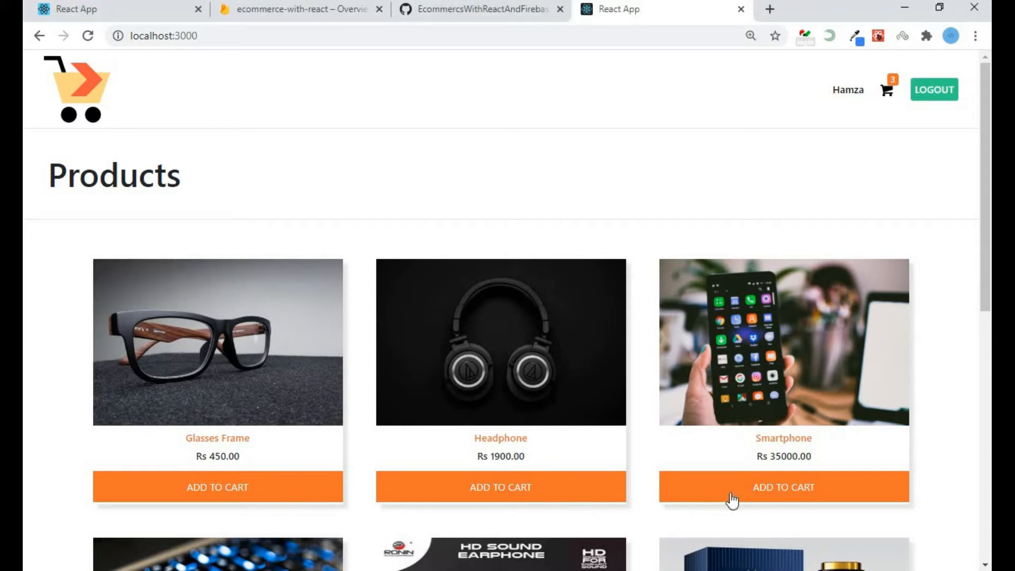
mouse_move(886, 95)
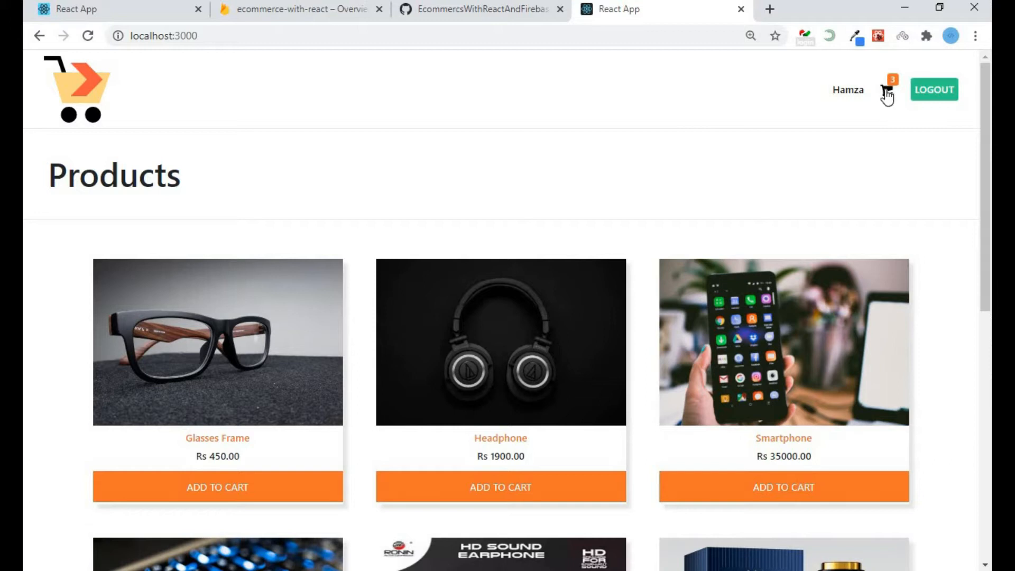
Open the cart page and scroll through the three added products and their summary
click(886, 89)
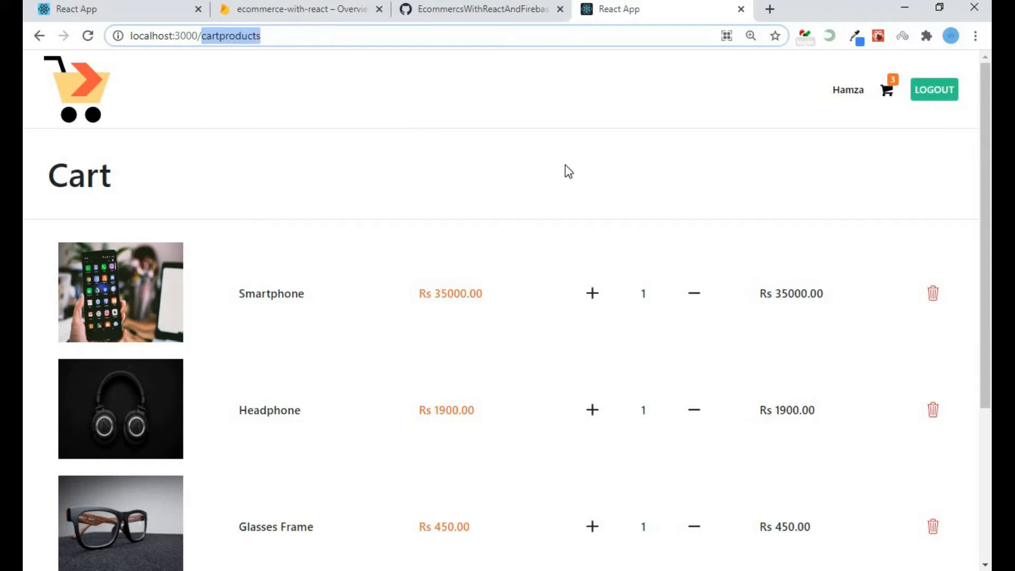
scroll(down, 3)
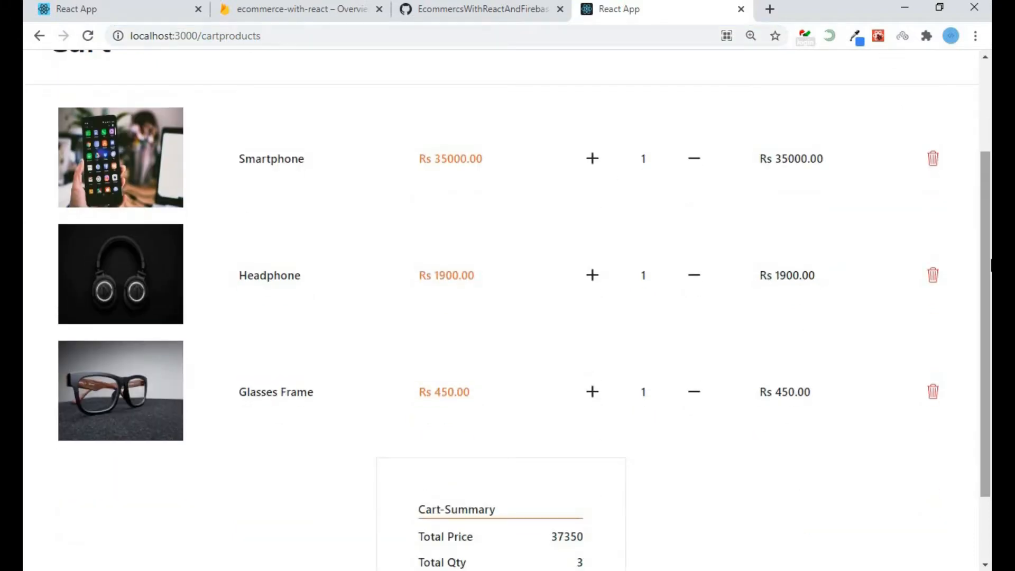
scroll(up, 3)
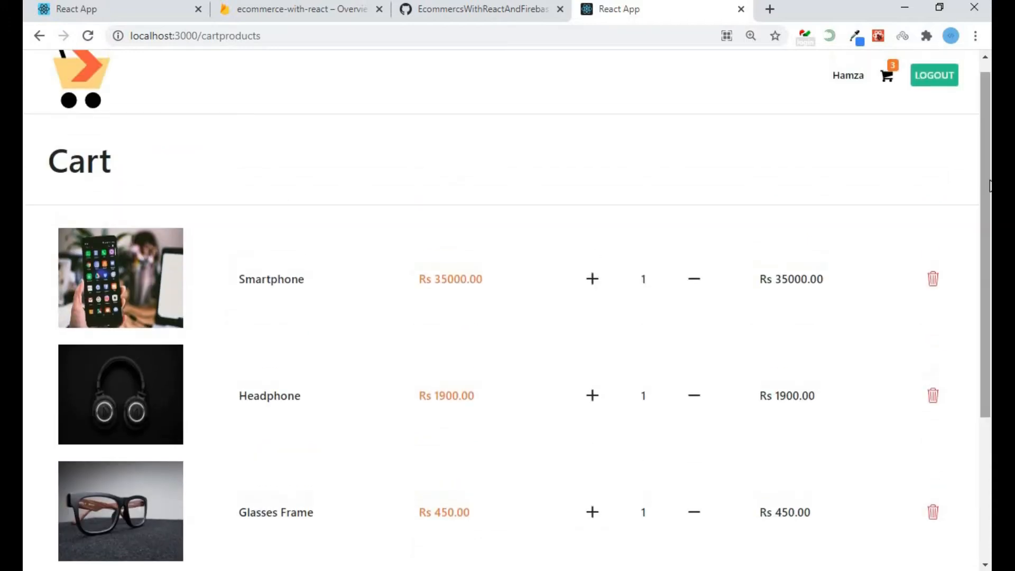
mouse_move(654, 186)
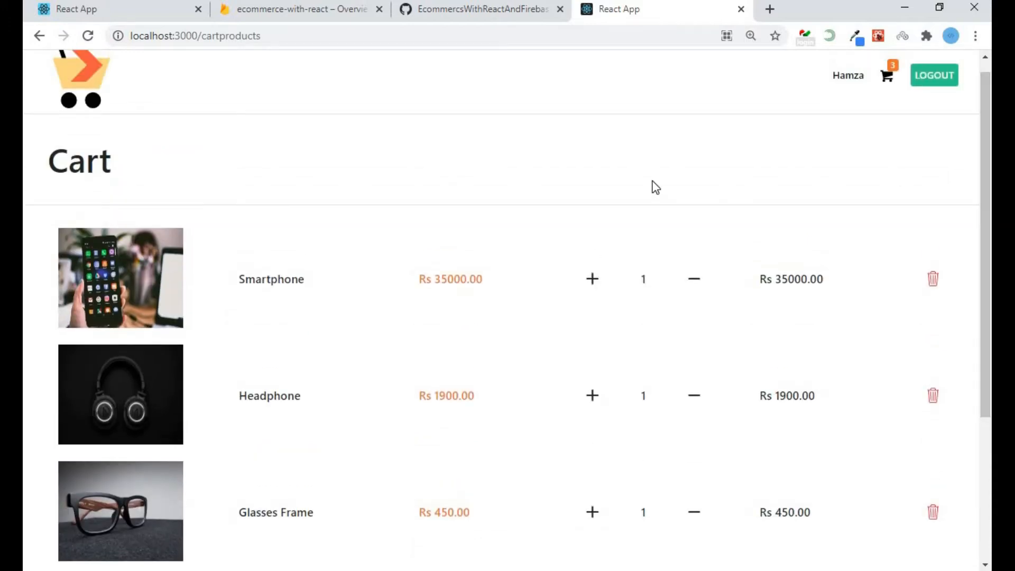
mouse_move(574, 284)
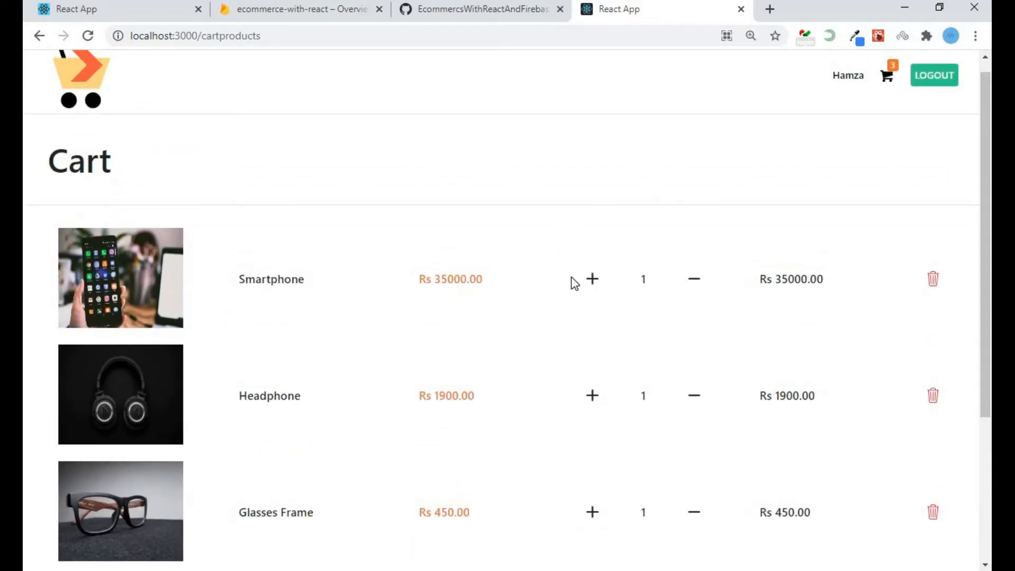
mouse_move(572, 295)
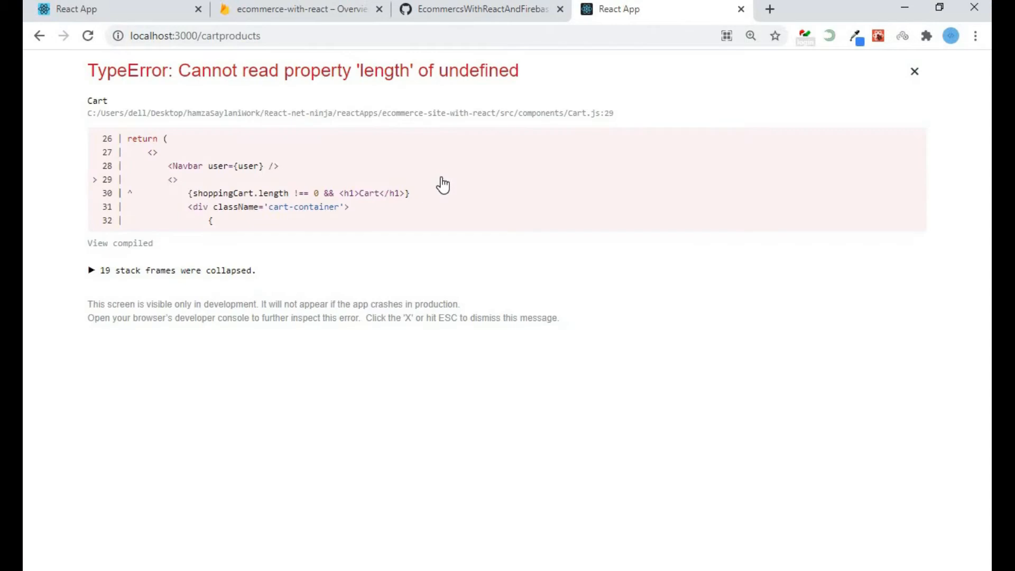
mouse_move(445, 115)
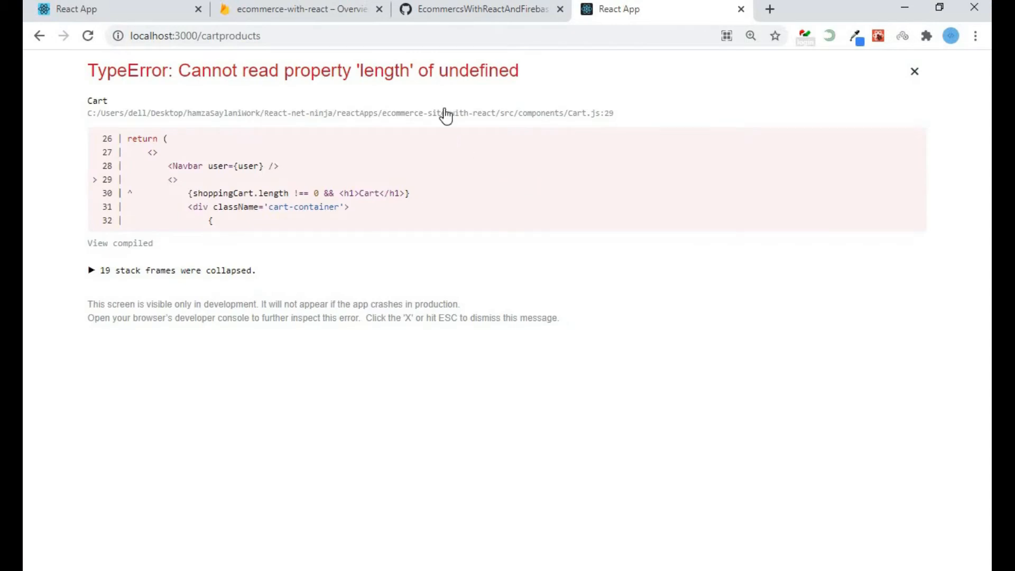
mouse_move(668, 277)
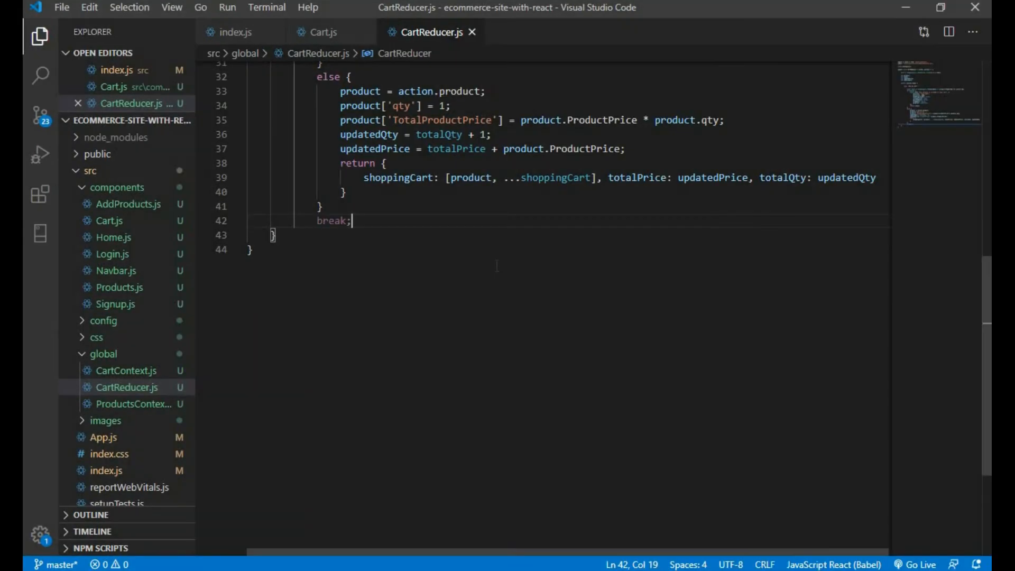
click(321, 31)
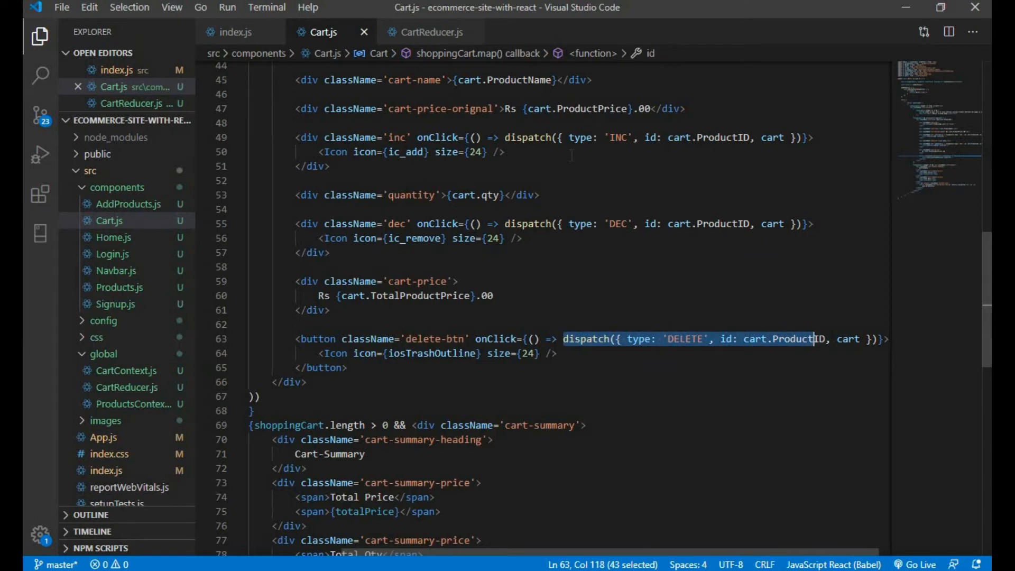
click(430, 32)
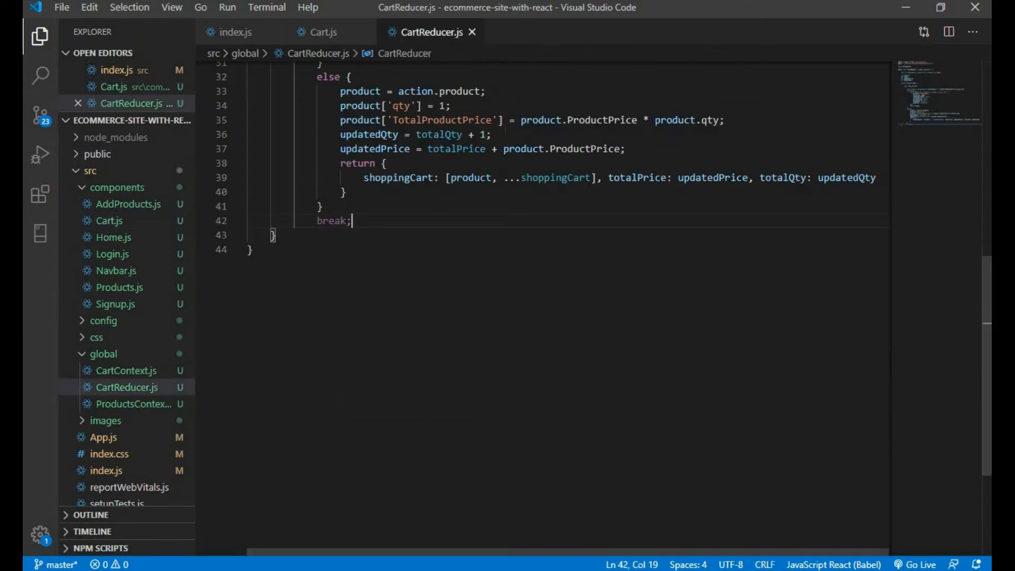
scroll(up, 3)
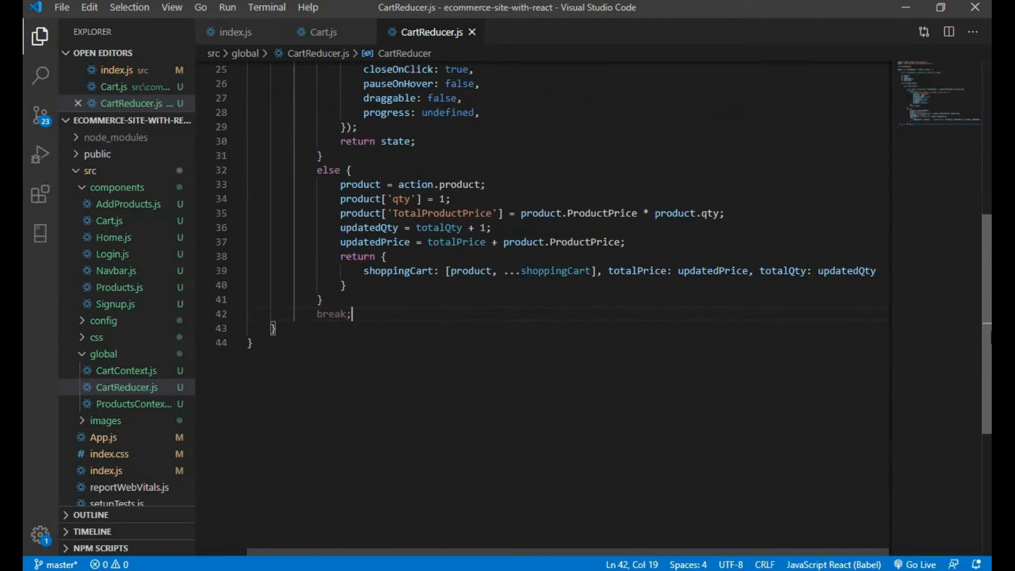
scroll(up, 3)
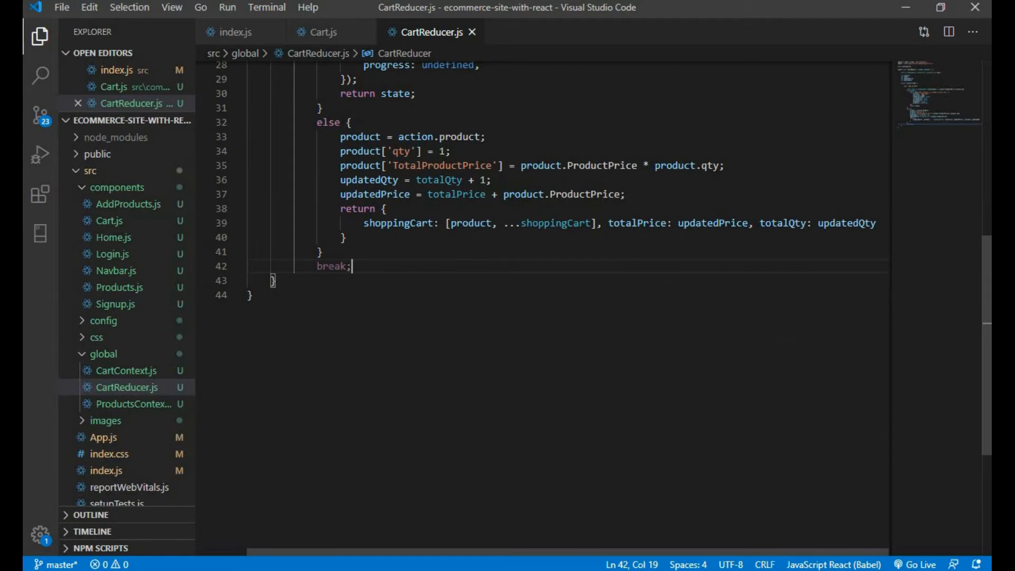
click(85, 8)
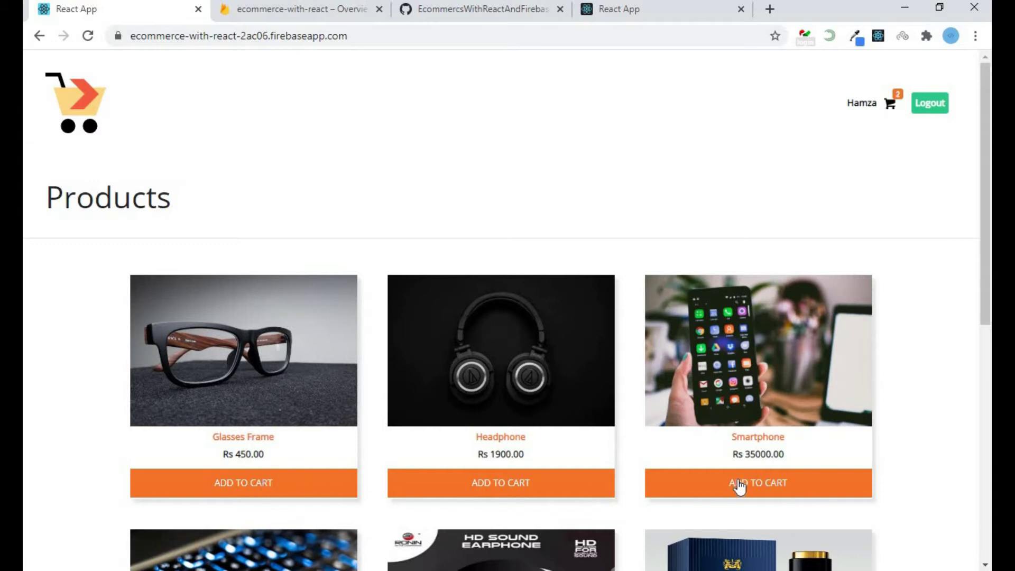
Add the Smartphone, open the cart page and raise Smartphone quantity to 2
click(757, 482)
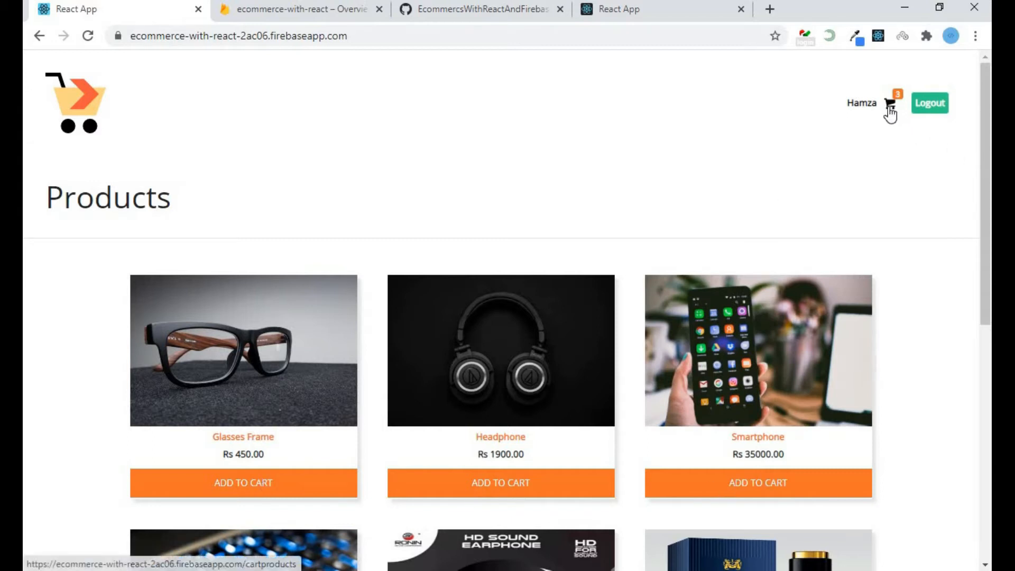
click(889, 104)
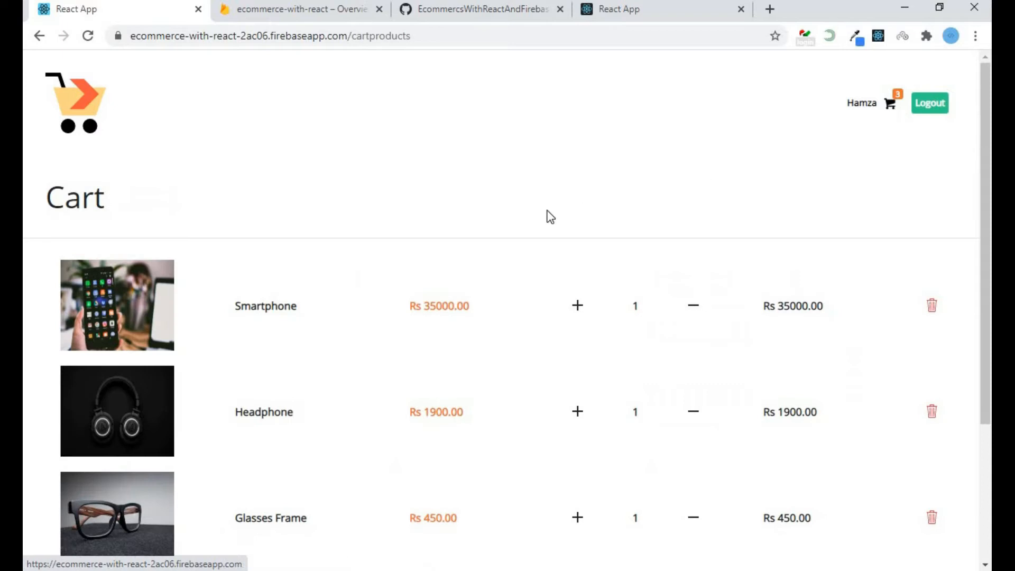
scroll(down, 3)
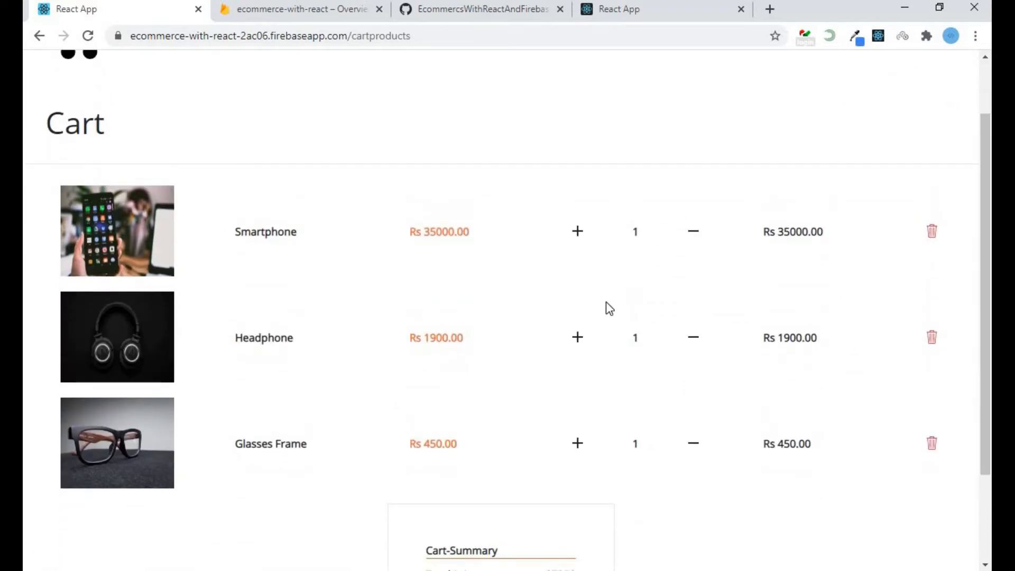
click(578, 232)
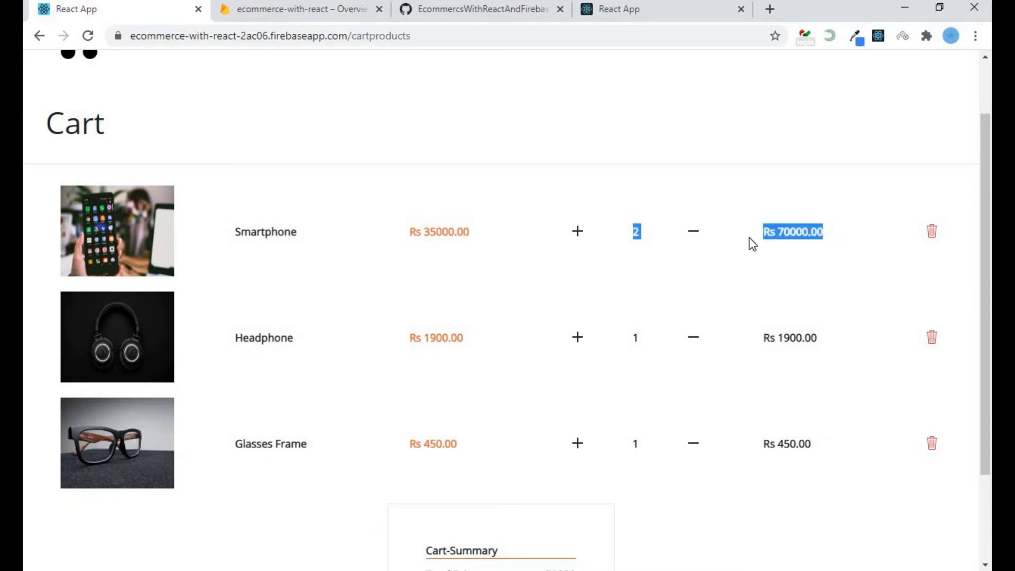
mouse_move(794, 235)
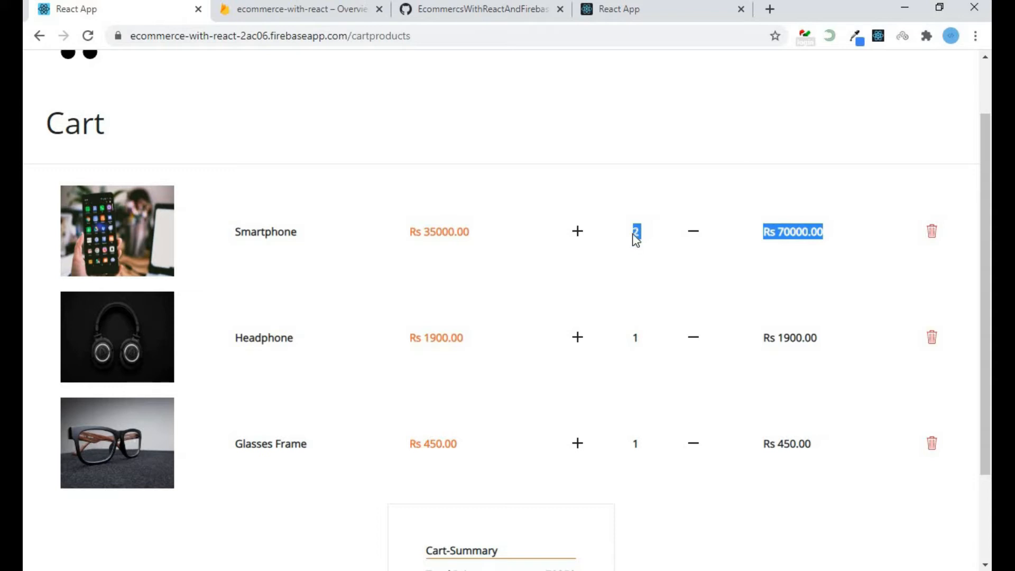
mouse_move(595, 349)
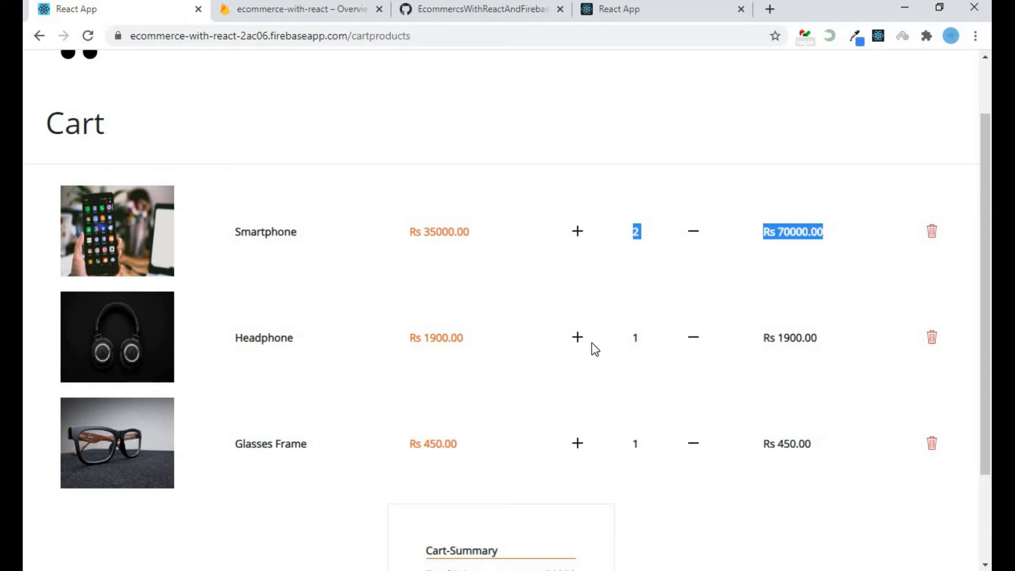
Adjust then remove the Headphone and raise Glasses Frame to 3, giving total 71350, qty 5
click(576, 337)
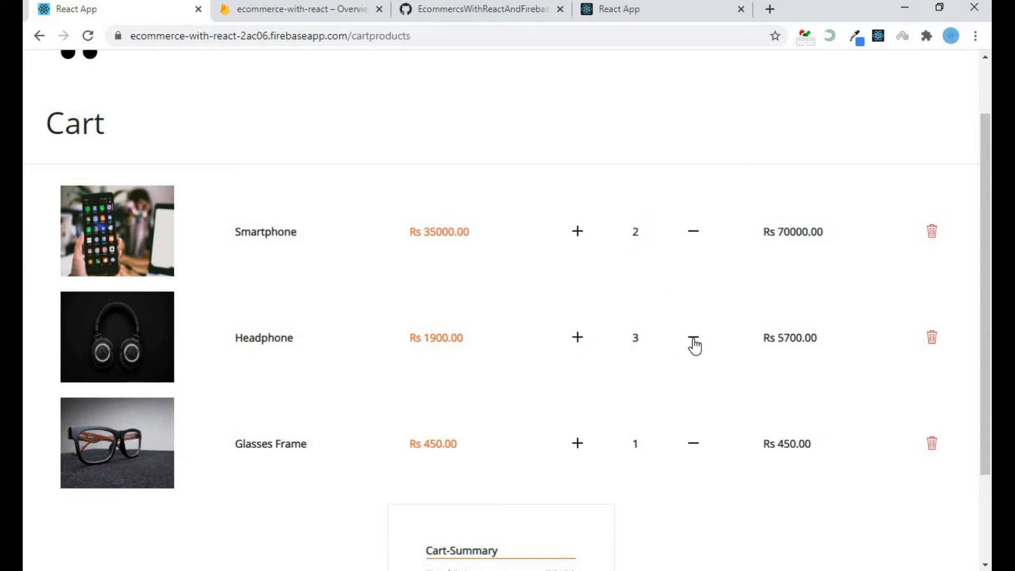
click(694, 337)
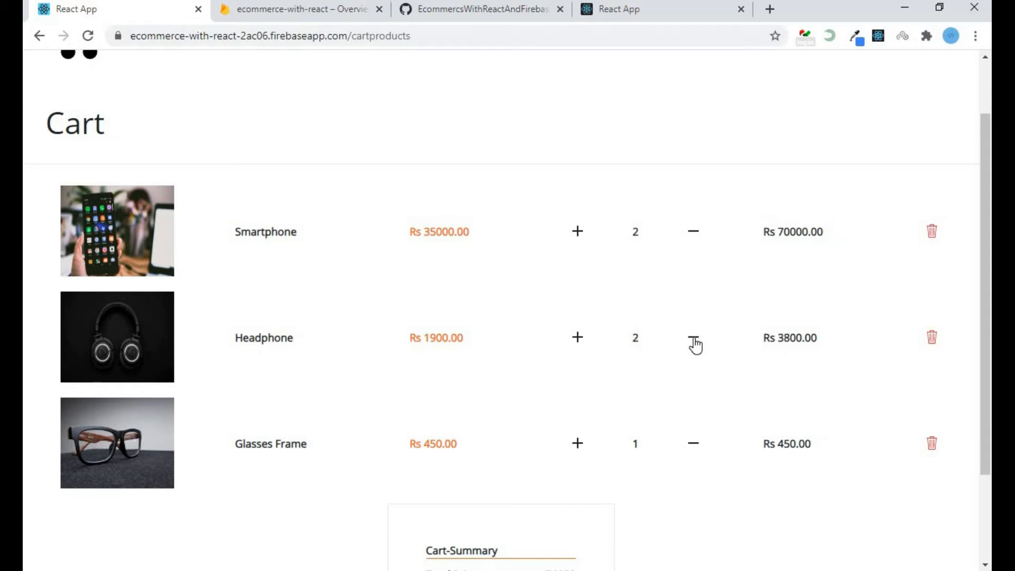
double_click(789, 338)
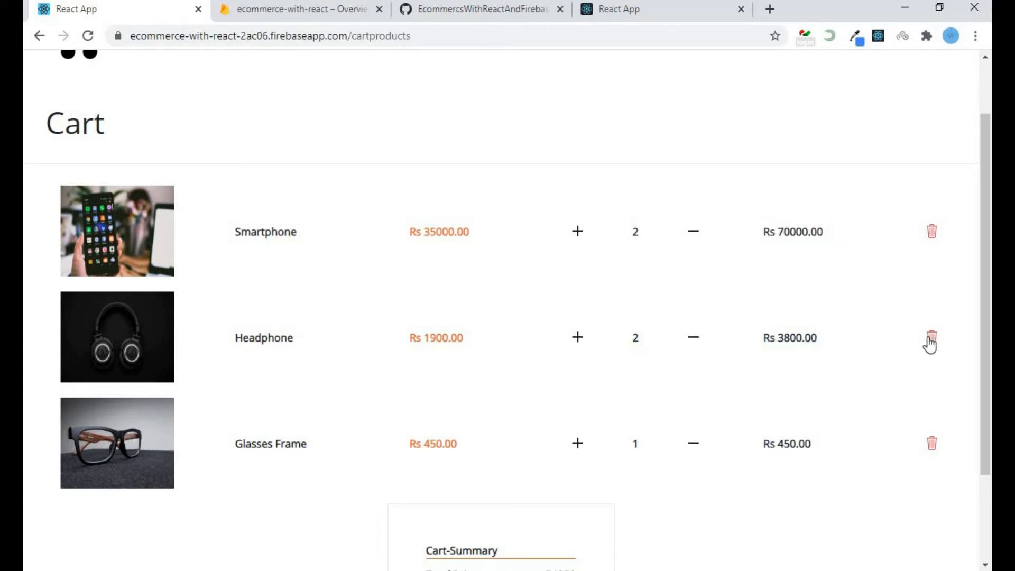
click(931, 337)
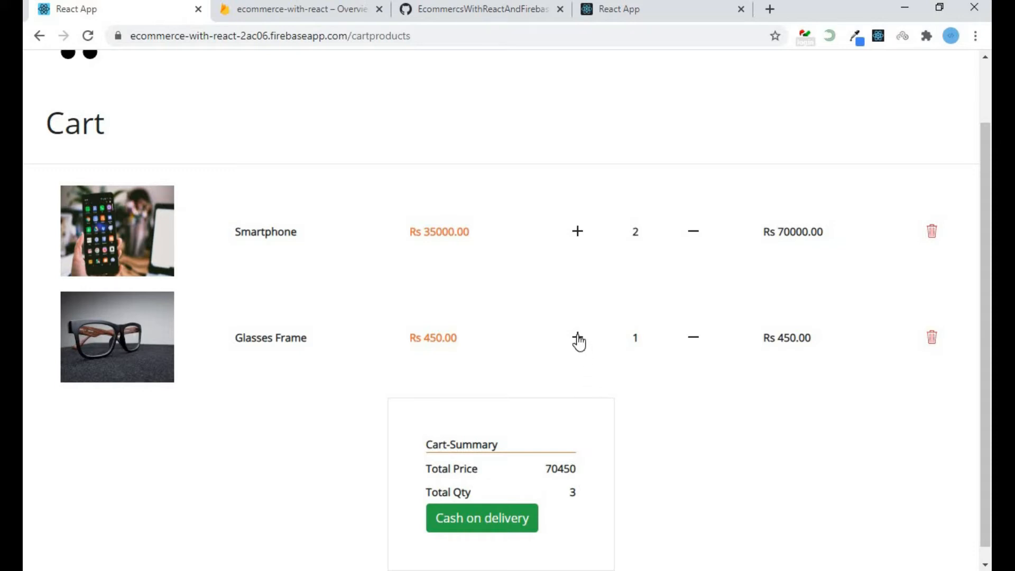
click(576, 338)
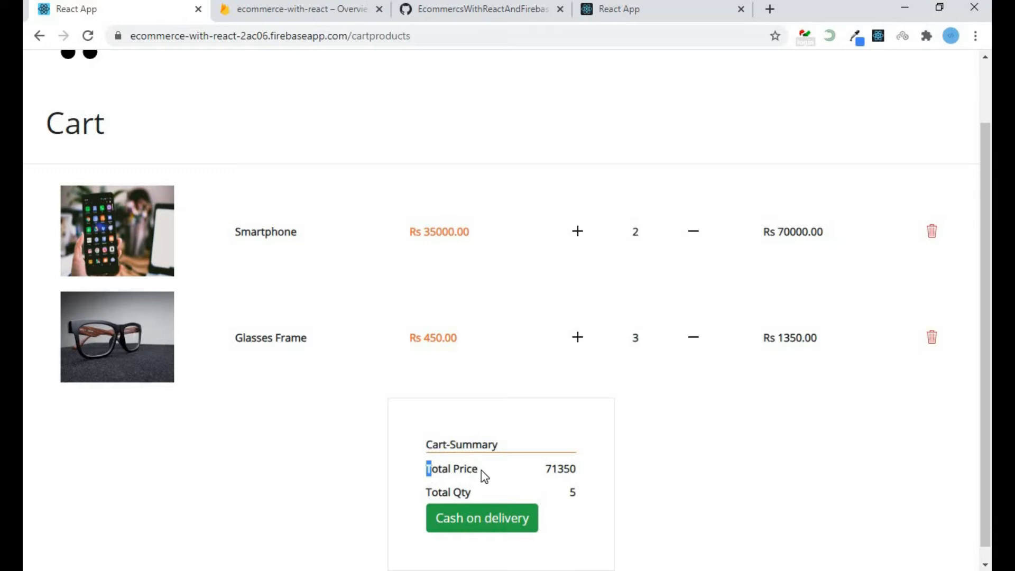
double_click(448, 491)
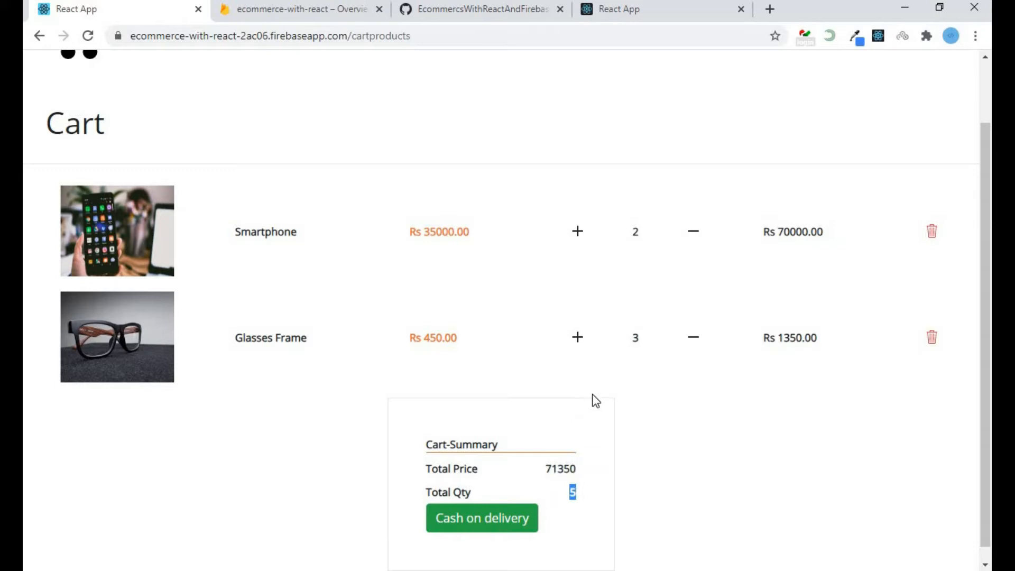
mouse_move(563, 241)
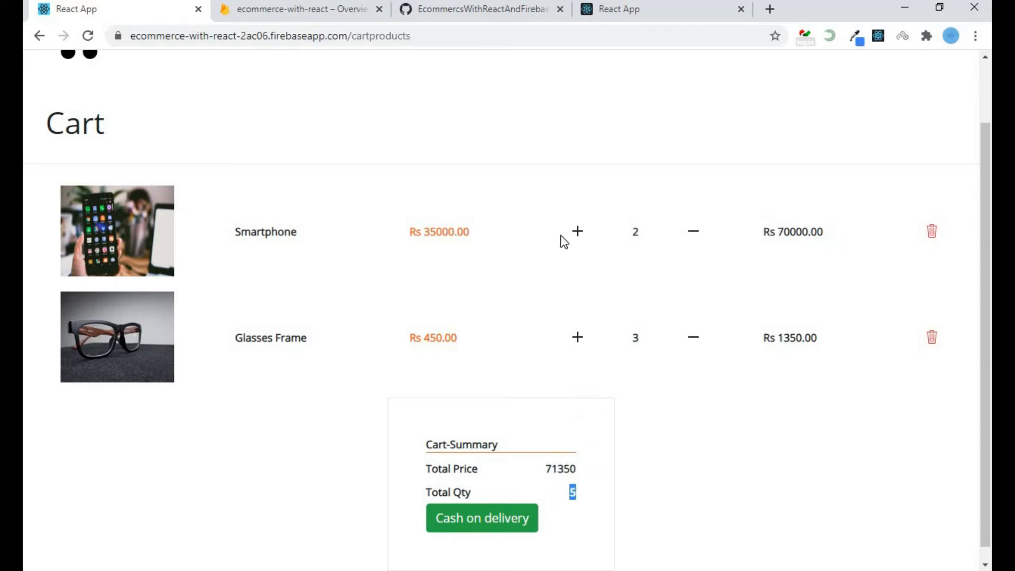
mouse_move(632, 240)
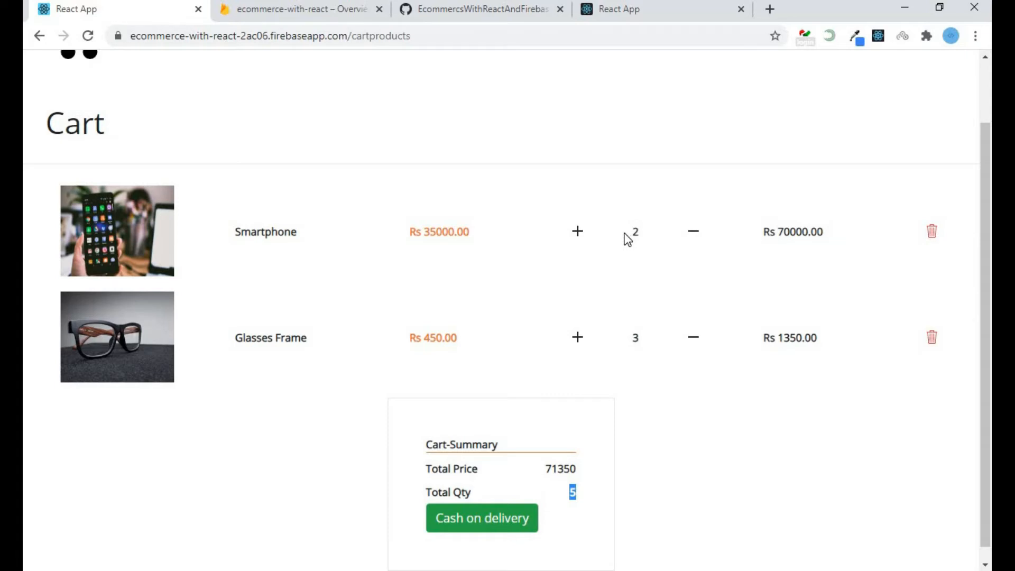
mouse_move(641, 316)
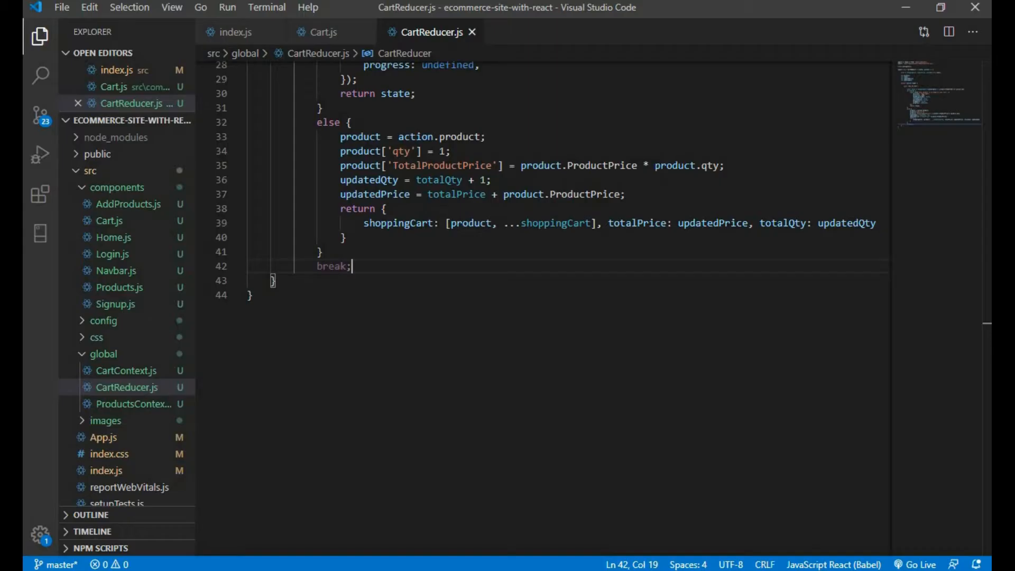
mouse_move(231, 32)
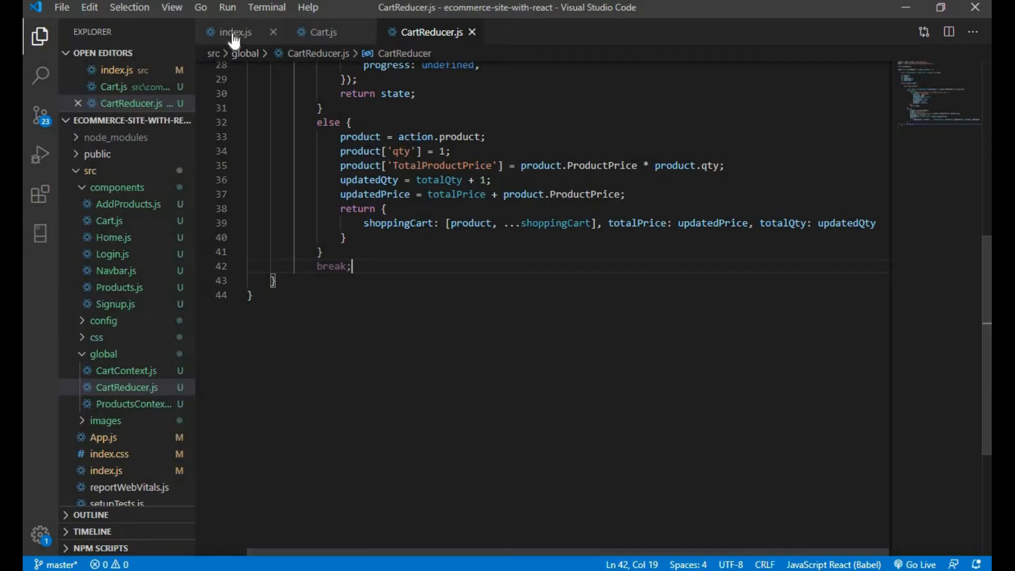
View index.js and highlight the <App /> element inside ReactDOM.render
click(232, 32)
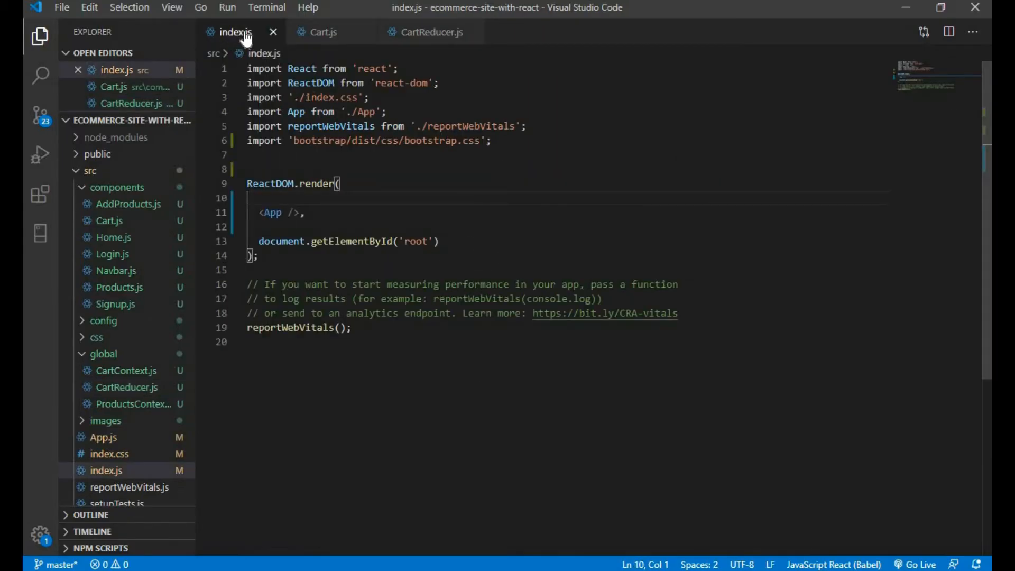
click(272, 213)
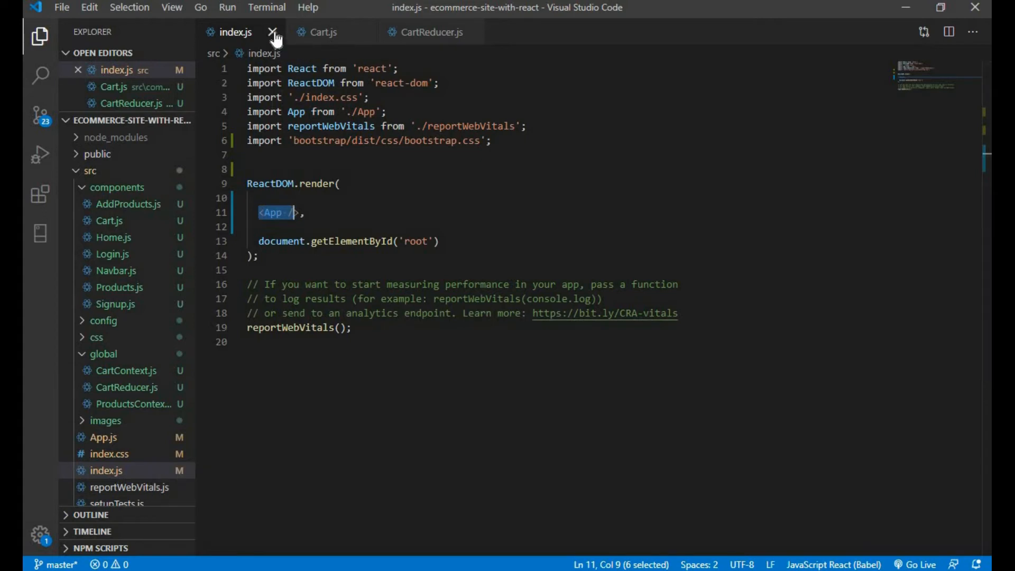
Close index.js and review the DELETE dispatch call in Cart.js onClick handlers
click(272, 32)
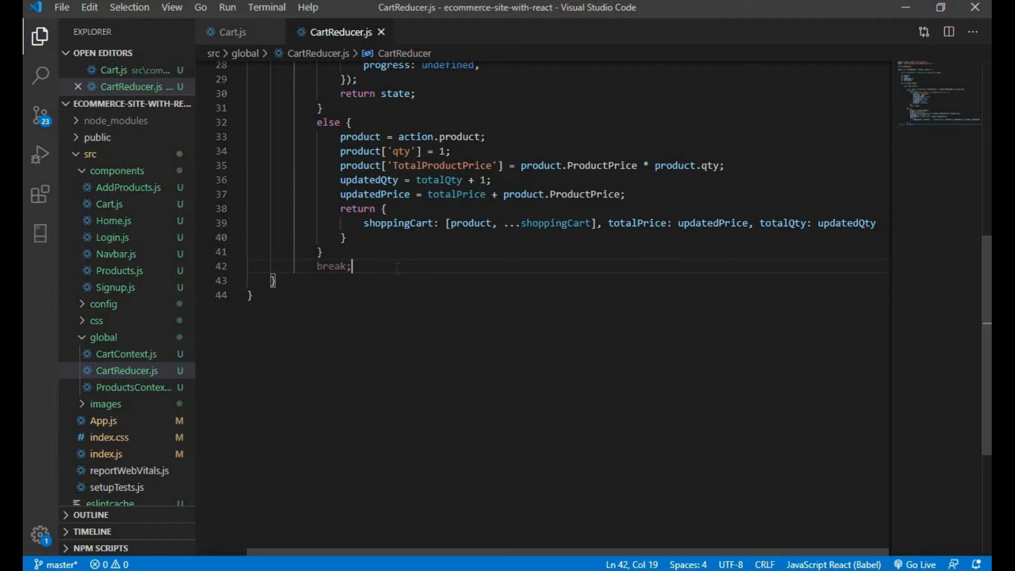
mouse_move(231, 31)
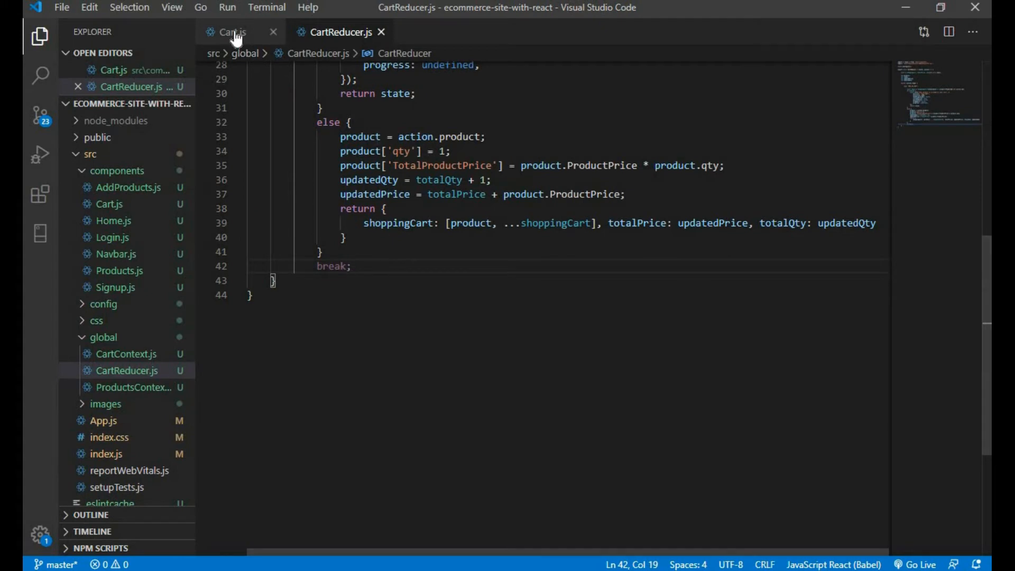
click(229, 31)
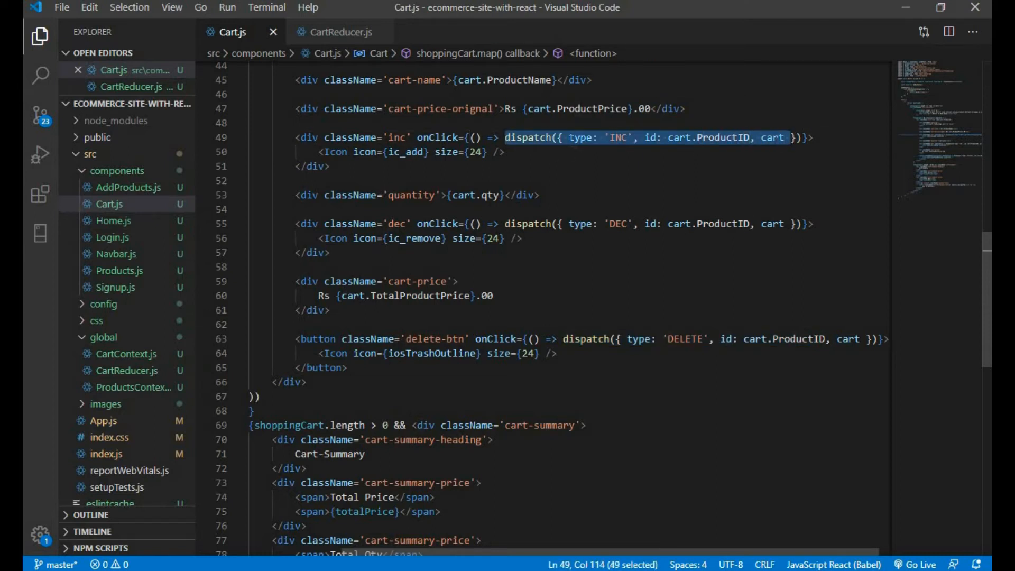
click(568, 137)
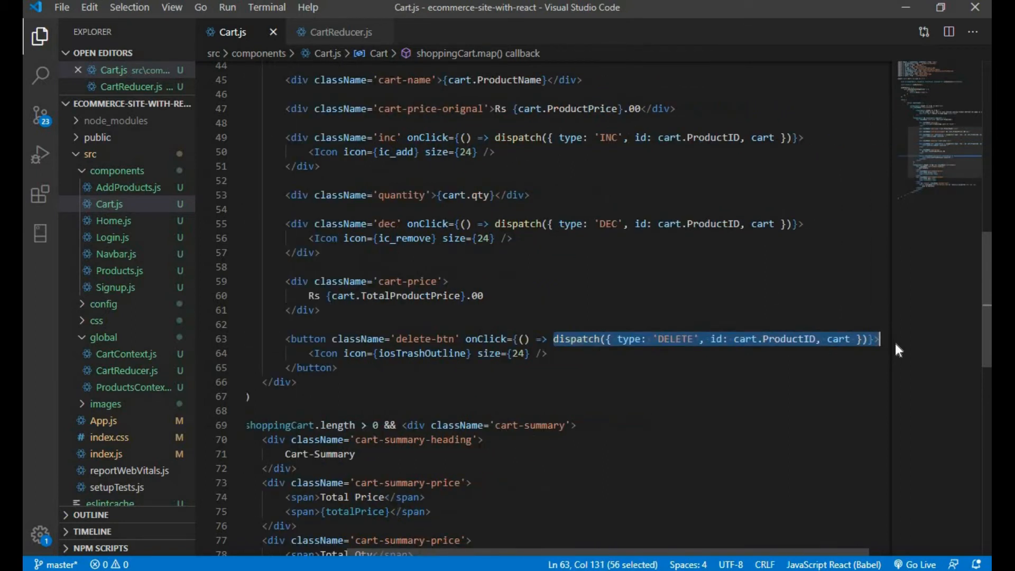
In CartReducer.js add case 'INC': taking product from action.cart and incrementing product.qty
click(339, 32)
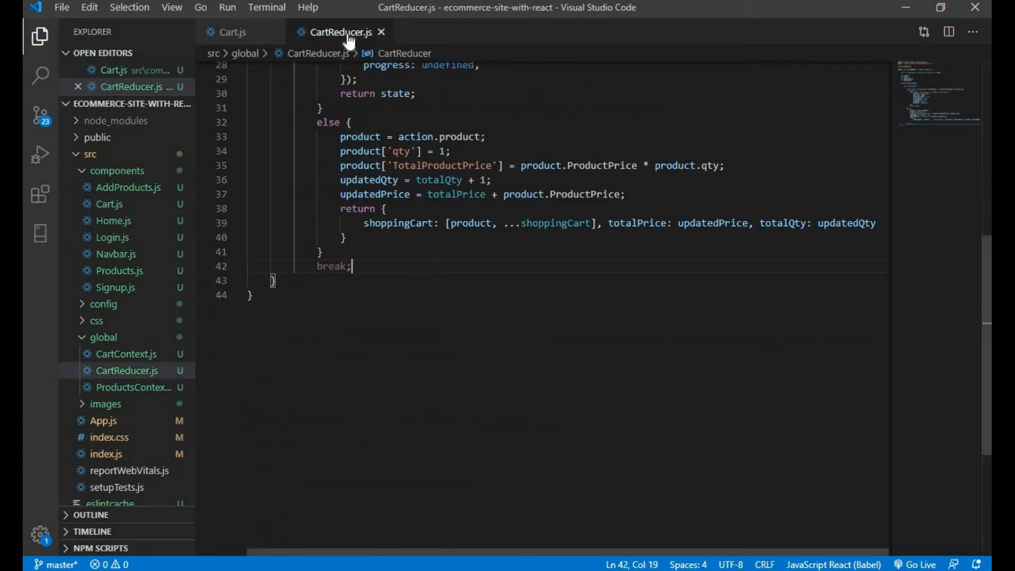
key(Enter)
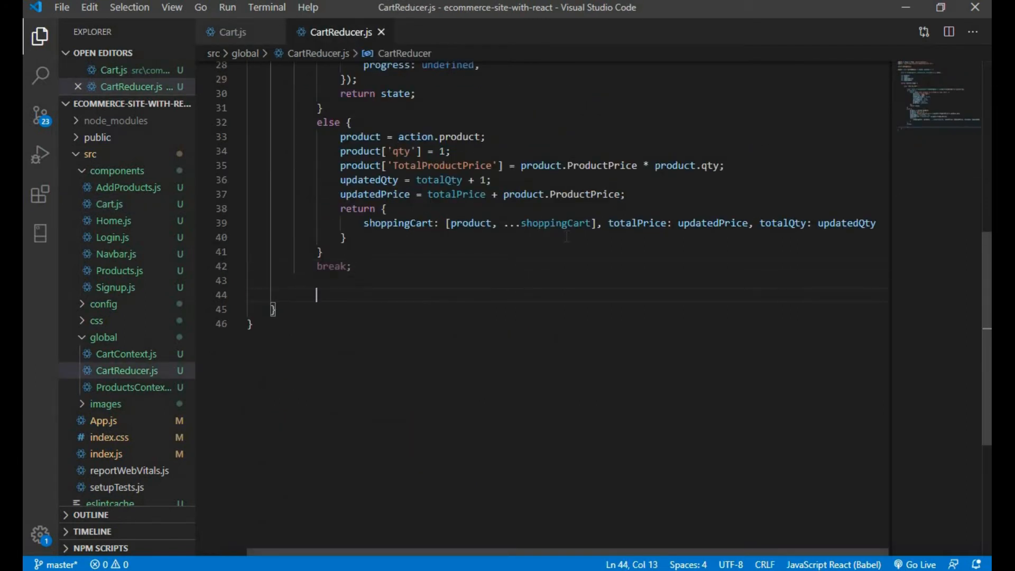
text(case)
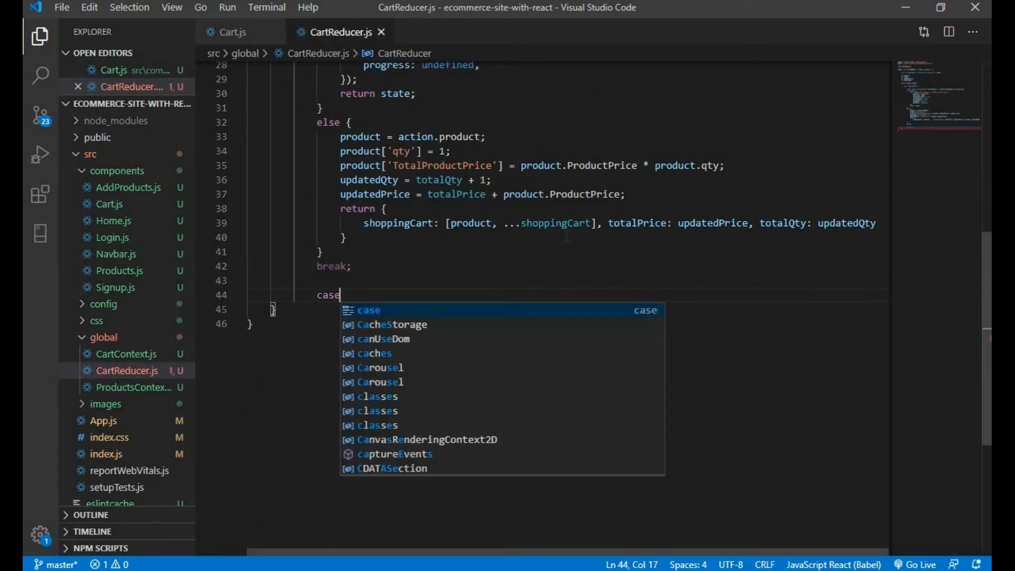
text('I)
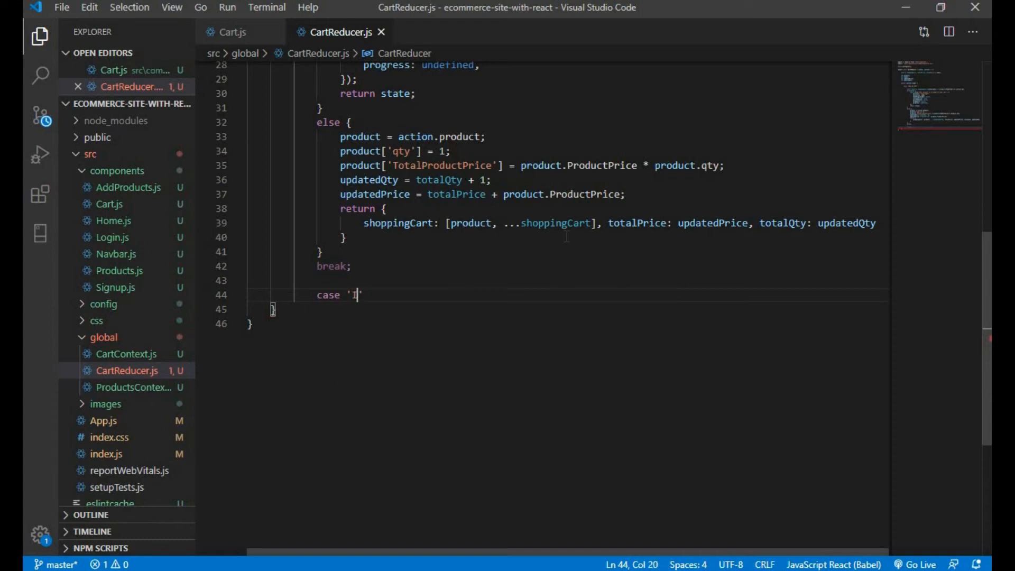
text(NC':)
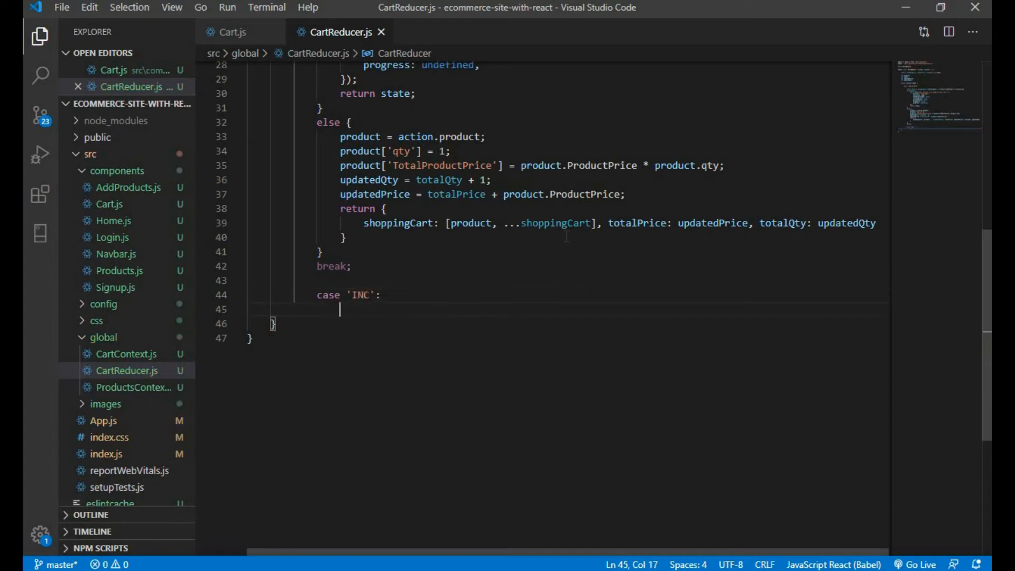
text(product=a)
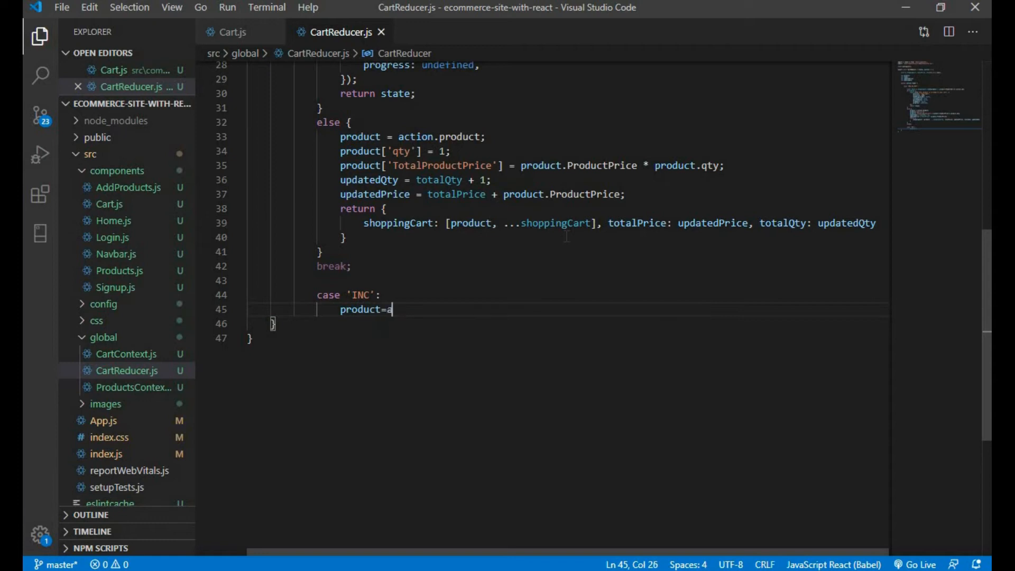
text(ction)
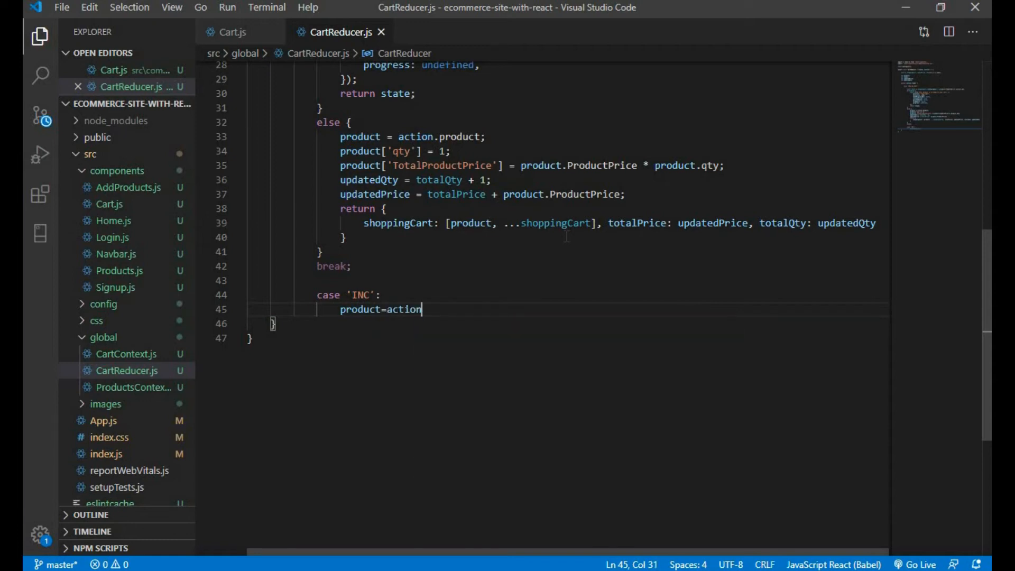
text(.pr)
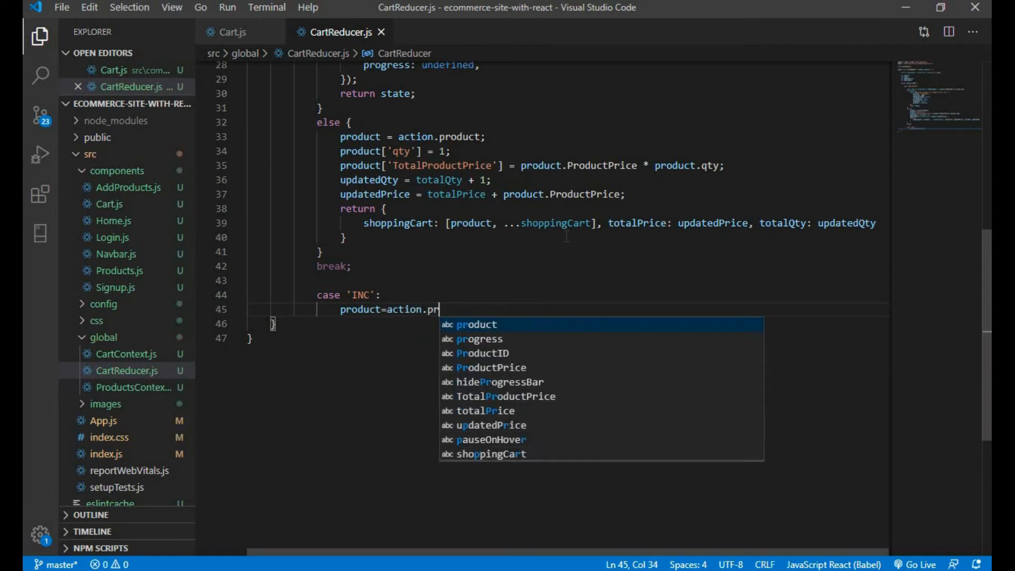
text(cart;)
text(product)
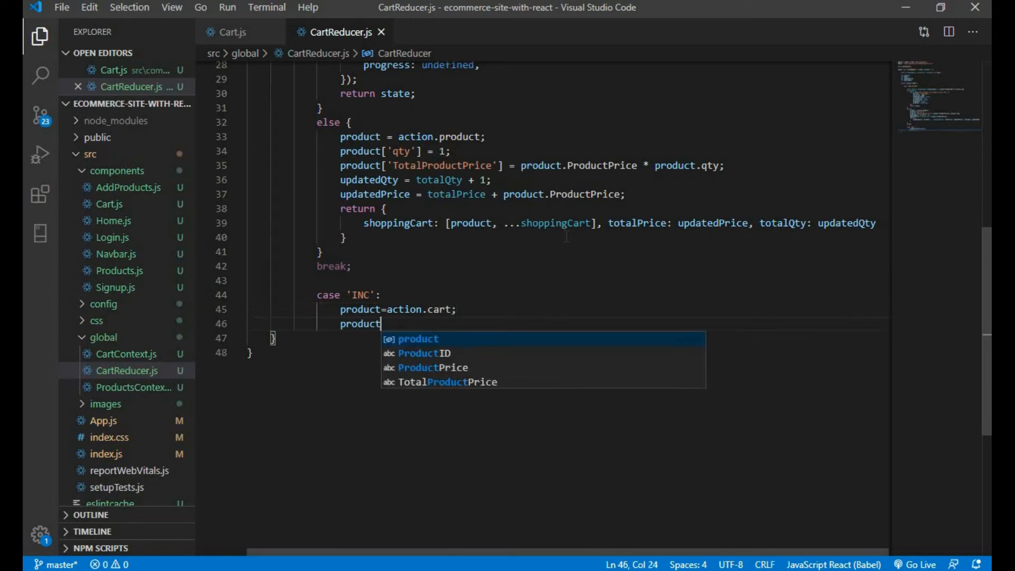
text(.qty)
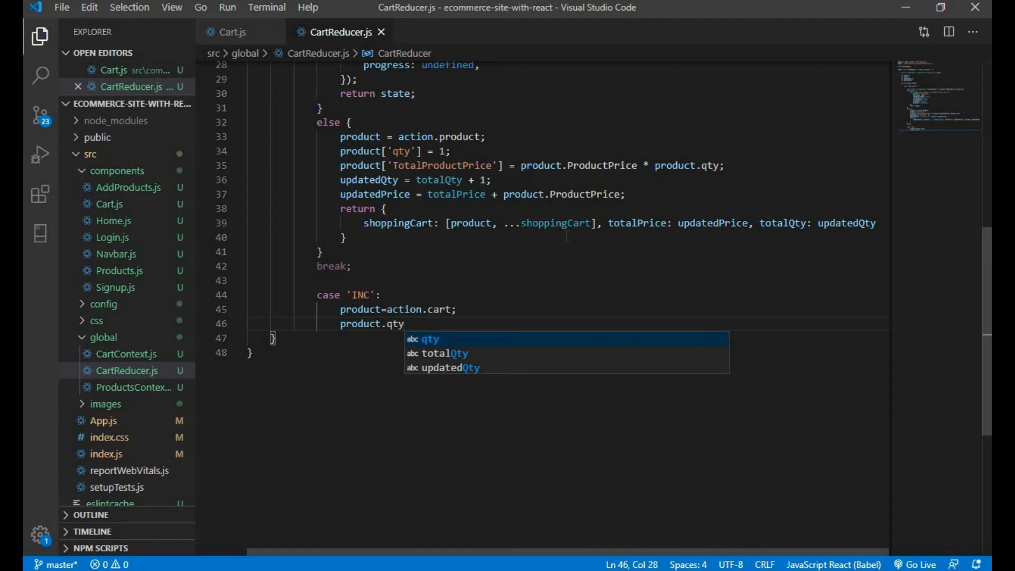
text(=++)
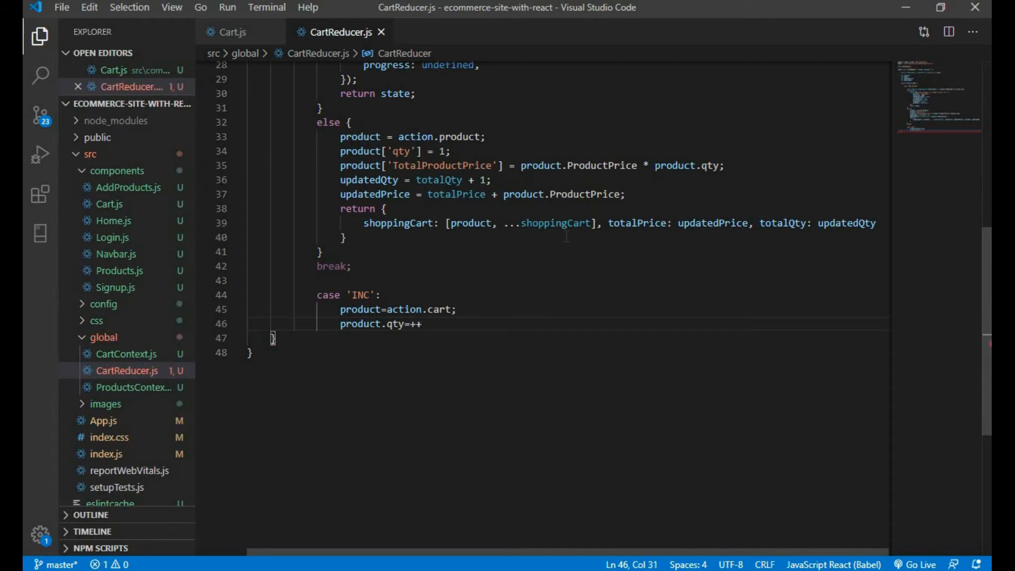
text(product)
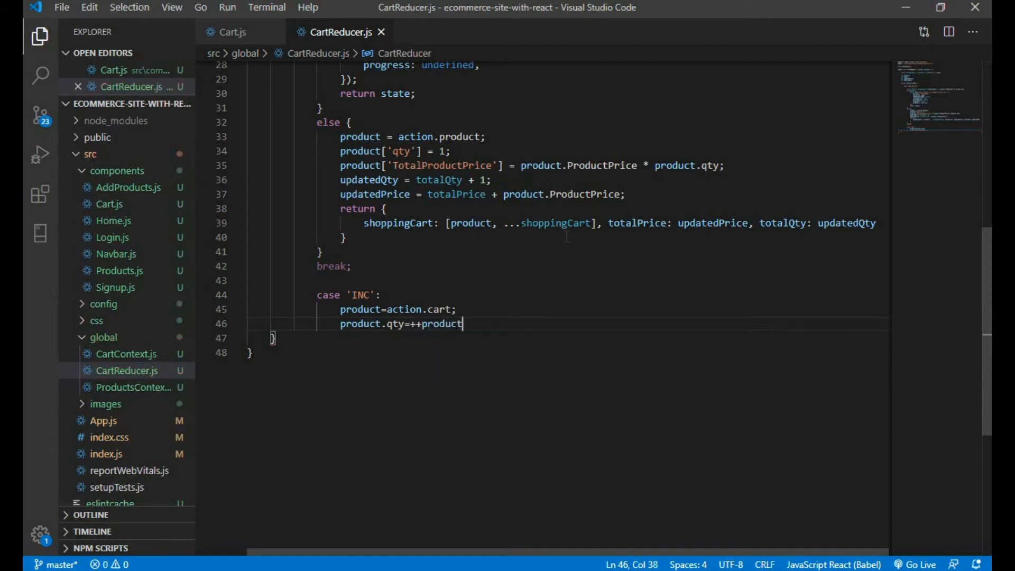
text(.qty;)
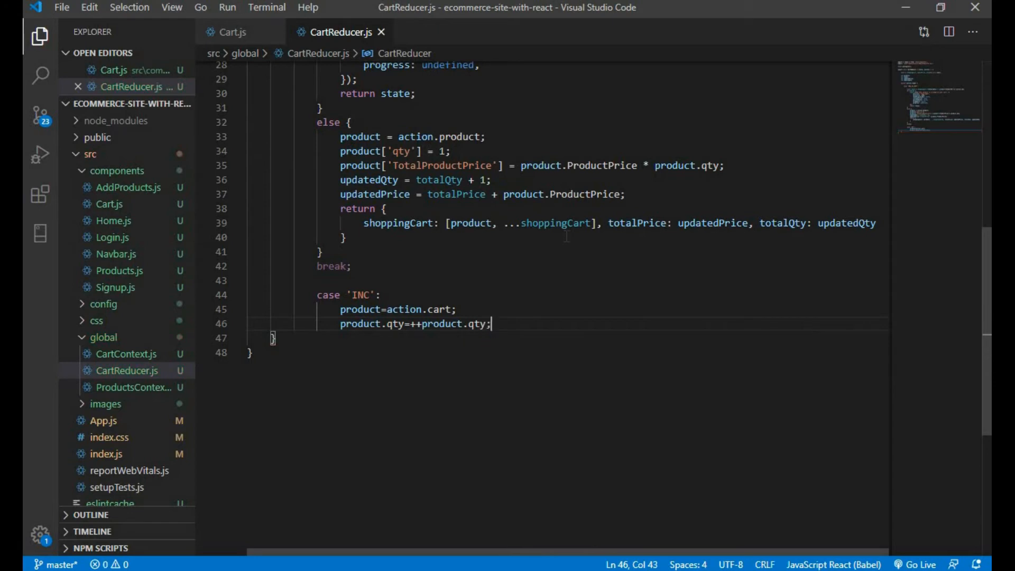
Set product.TotalProductPrice to ProductPrice * qty and paste the updatedQty/updatedPrice lines
key(Enter)
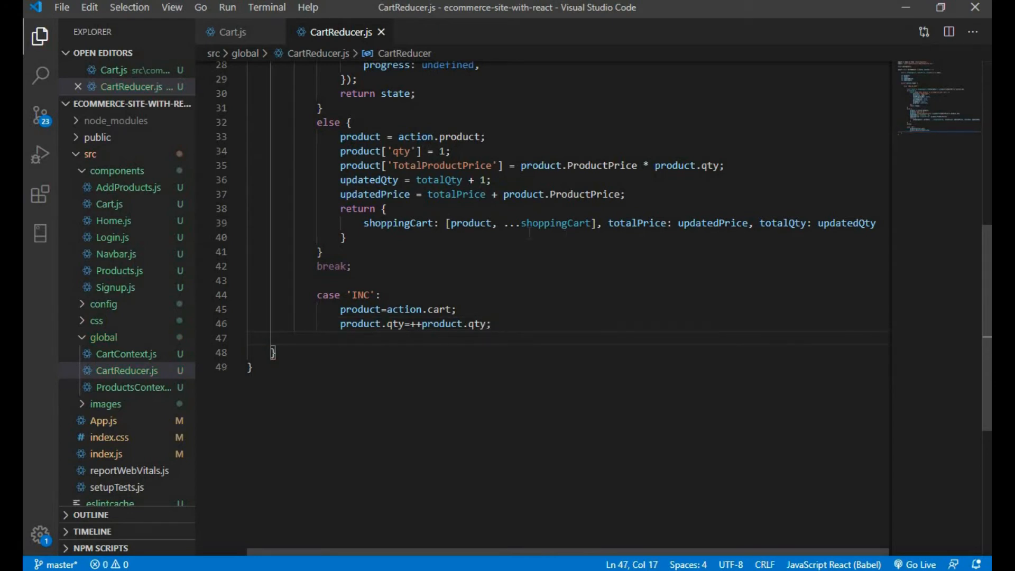
text(product)
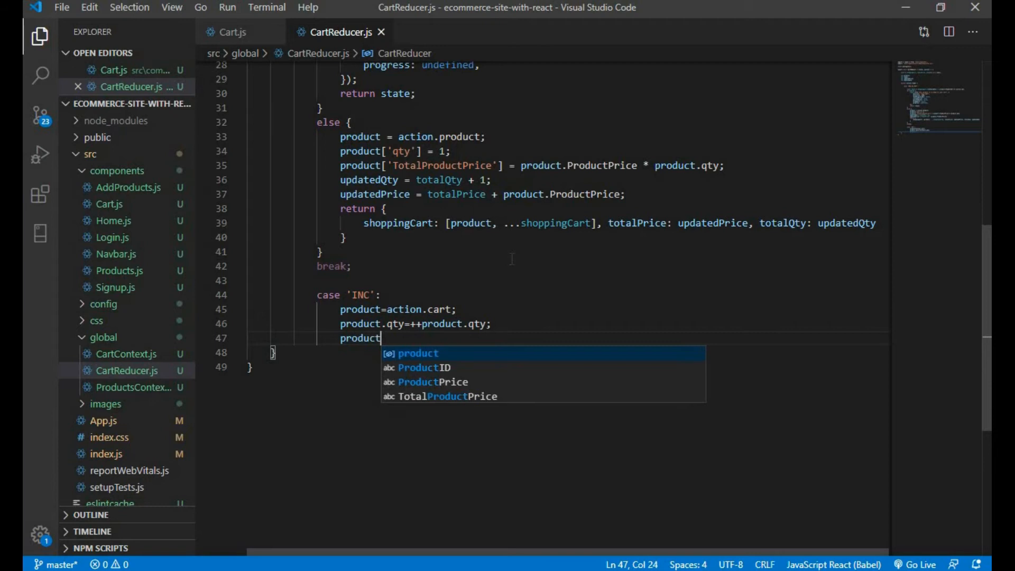
text(.TotalProductPrice=)
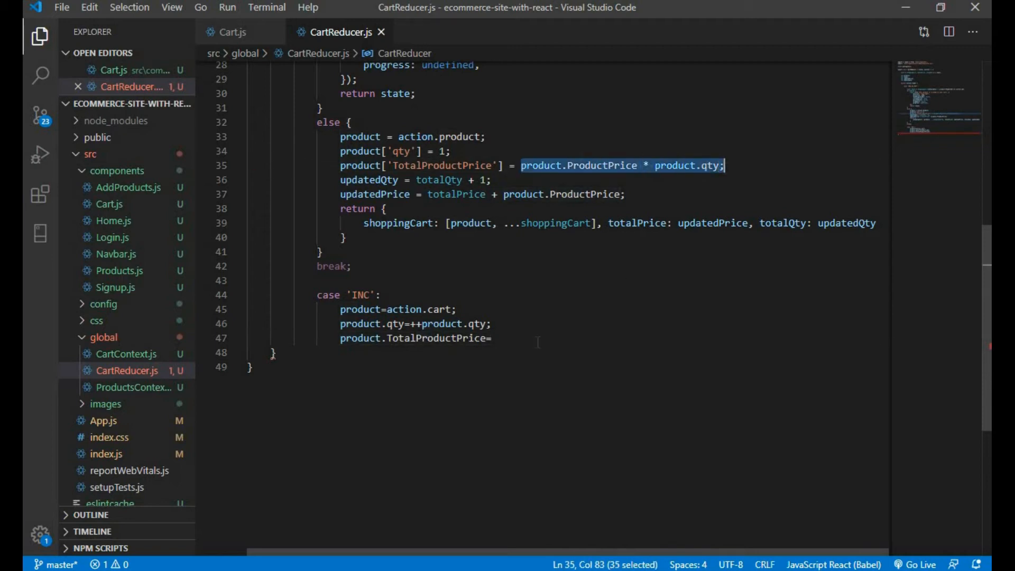
text(product.ProductPrice * product.qty;)
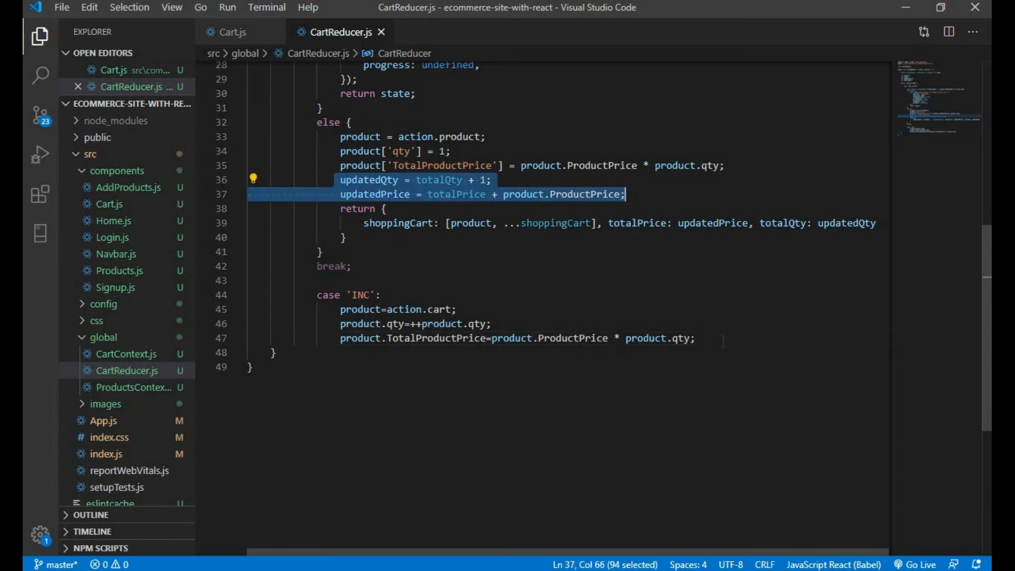
key(ctrl+v)
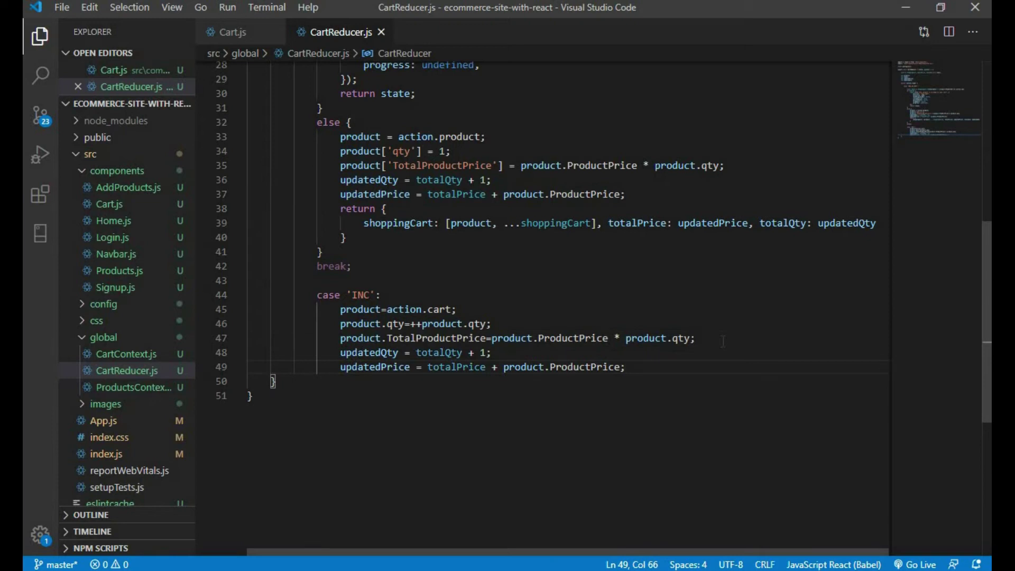
Find the product's index in shoppingCart by matching cart.ProductID against the action's product
text(index=)
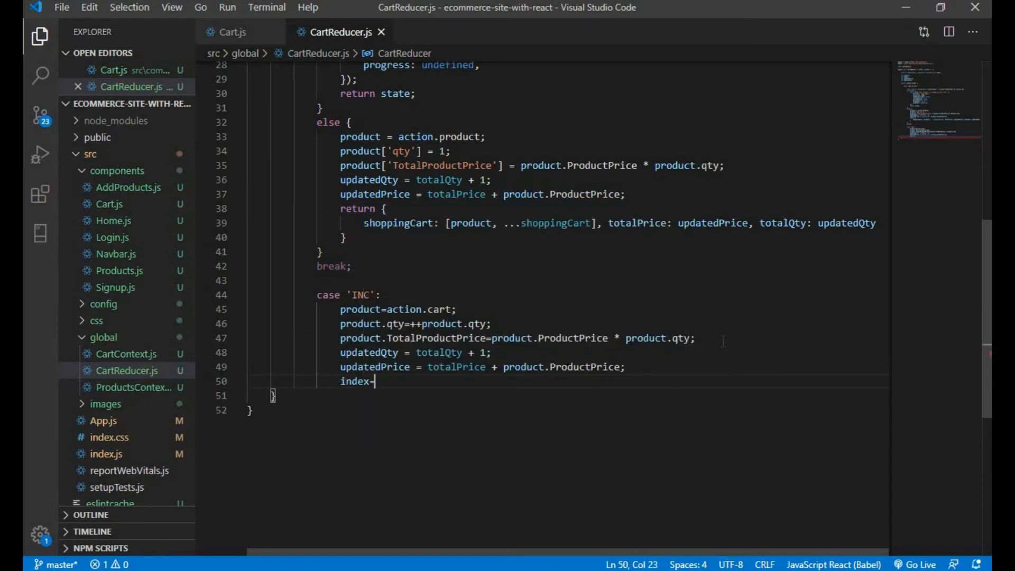
text(shoppingCart)
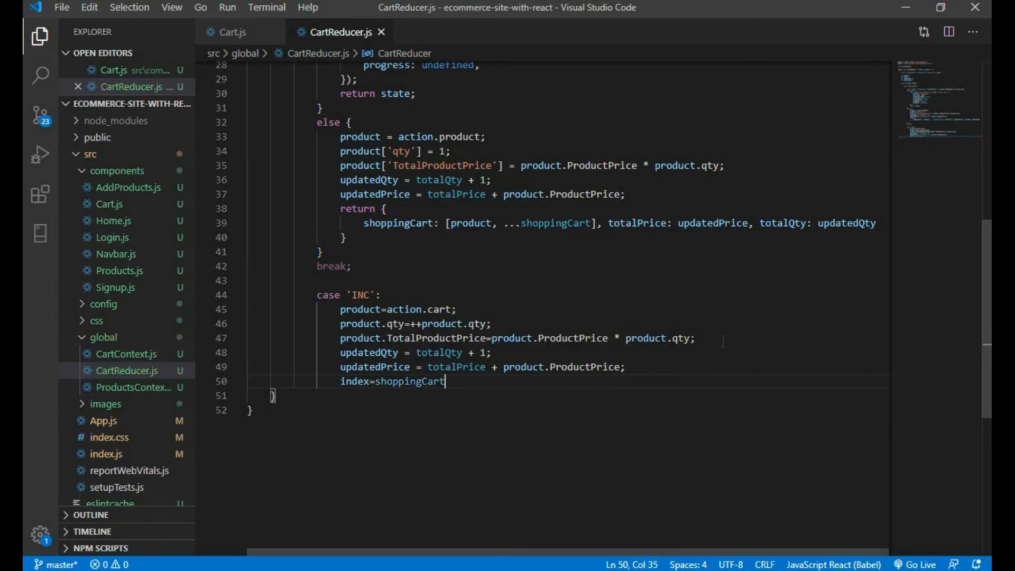
text(.findIndex()
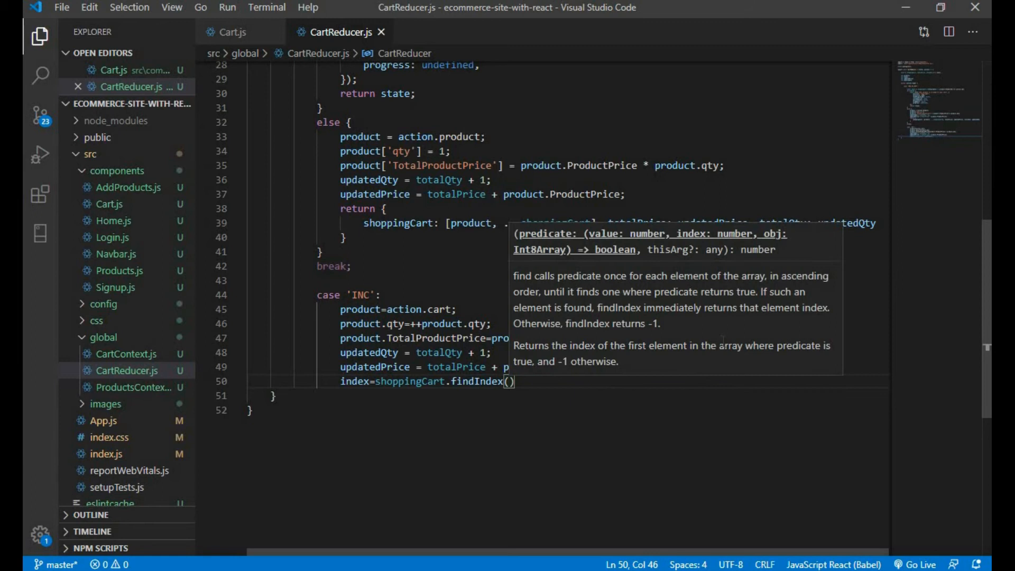
text(cart)
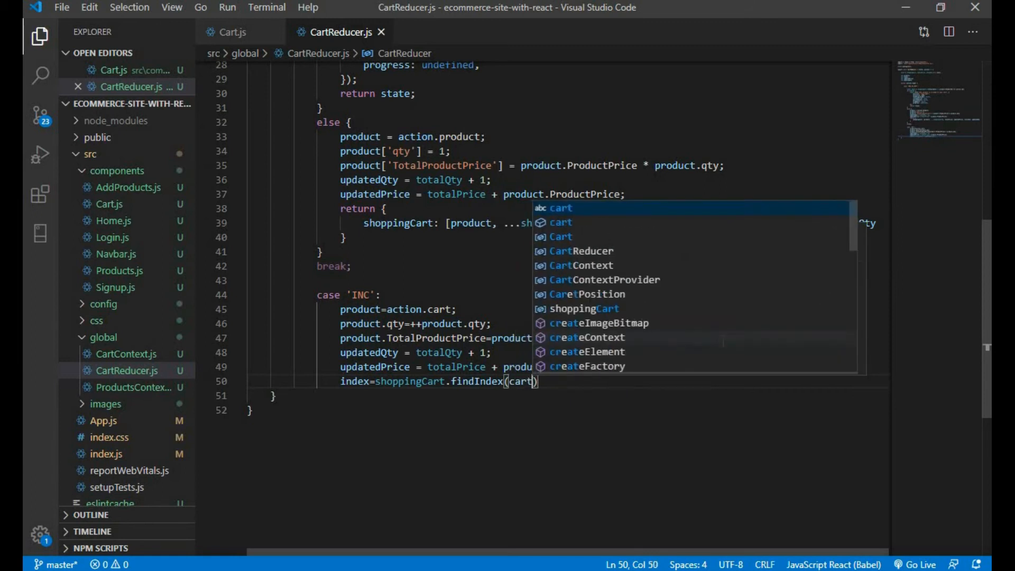
text(=>cart)
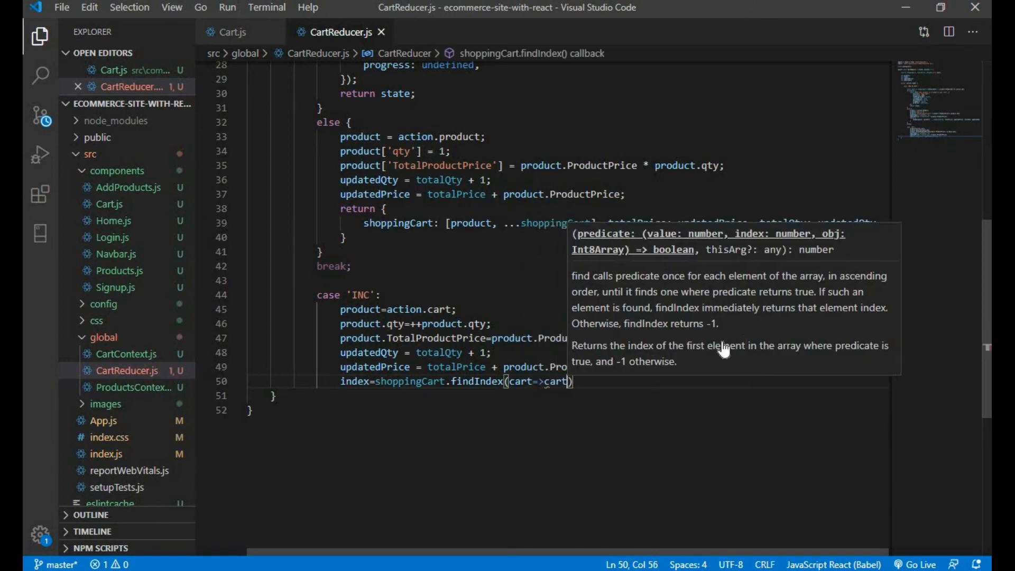
text(.ProductID)
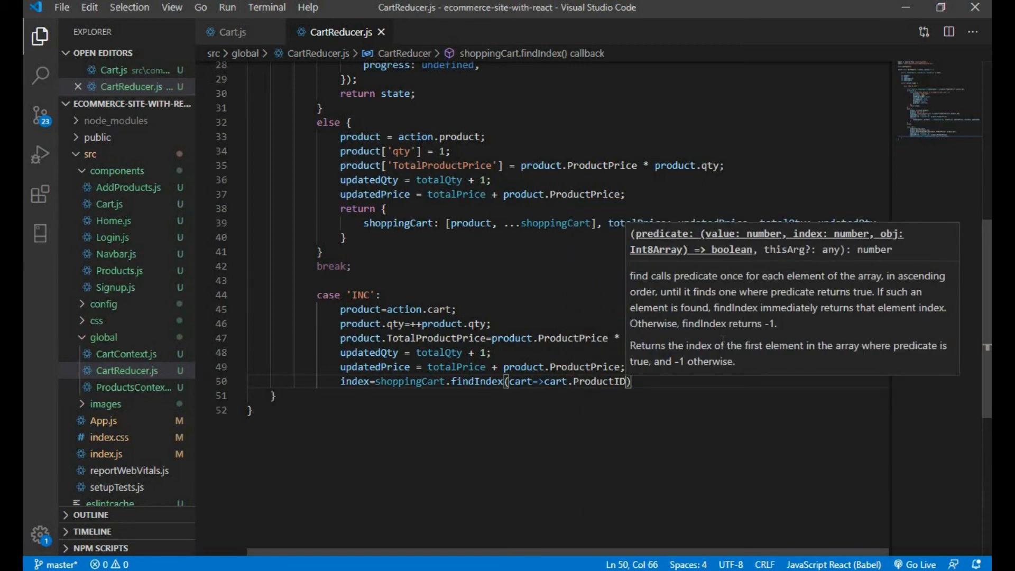
text(===action.id)
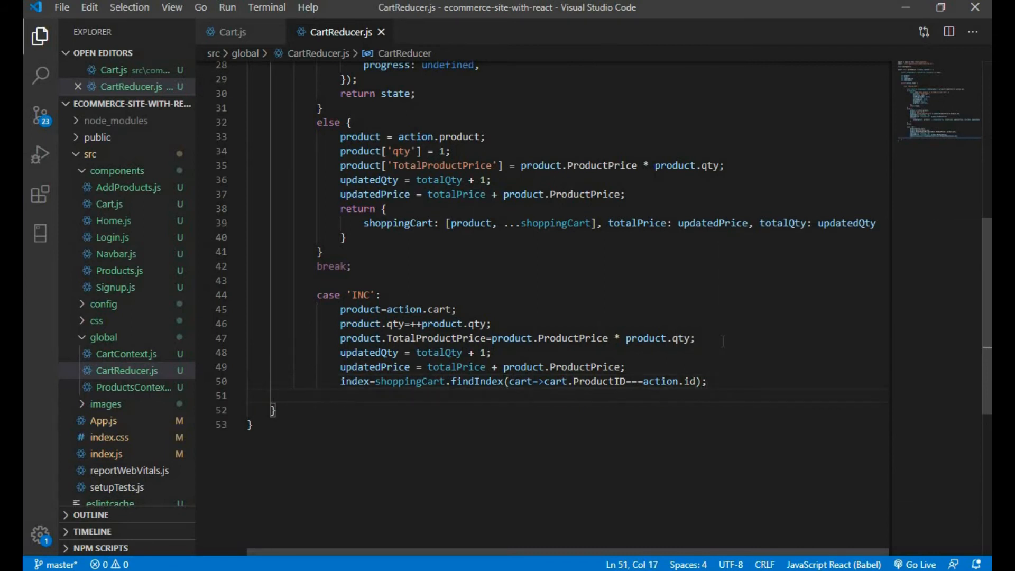
Store product at shoppingCart[index] and begin the return object with shoppingCart:[...s]
text(shoppingCart)
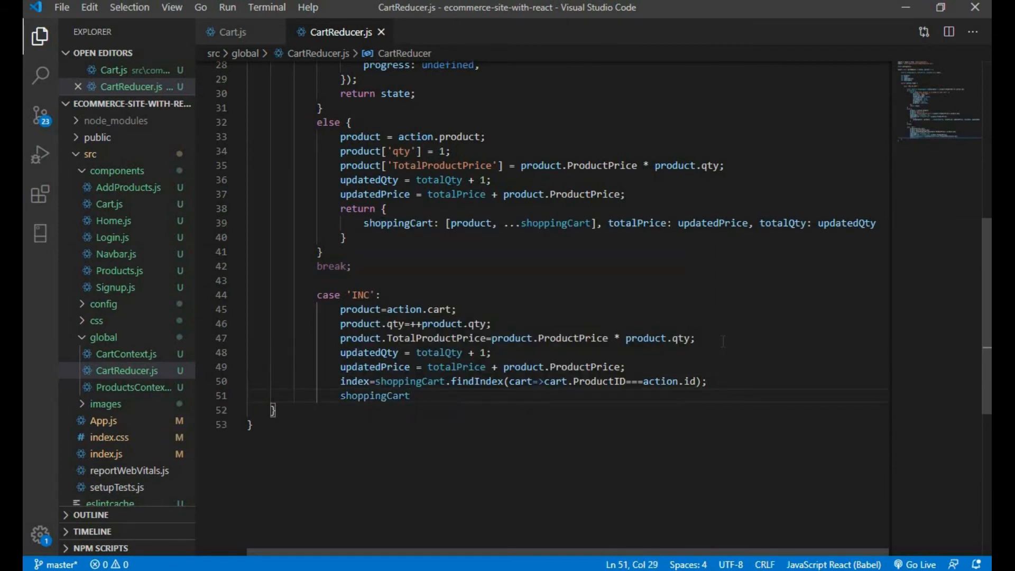
text([index])
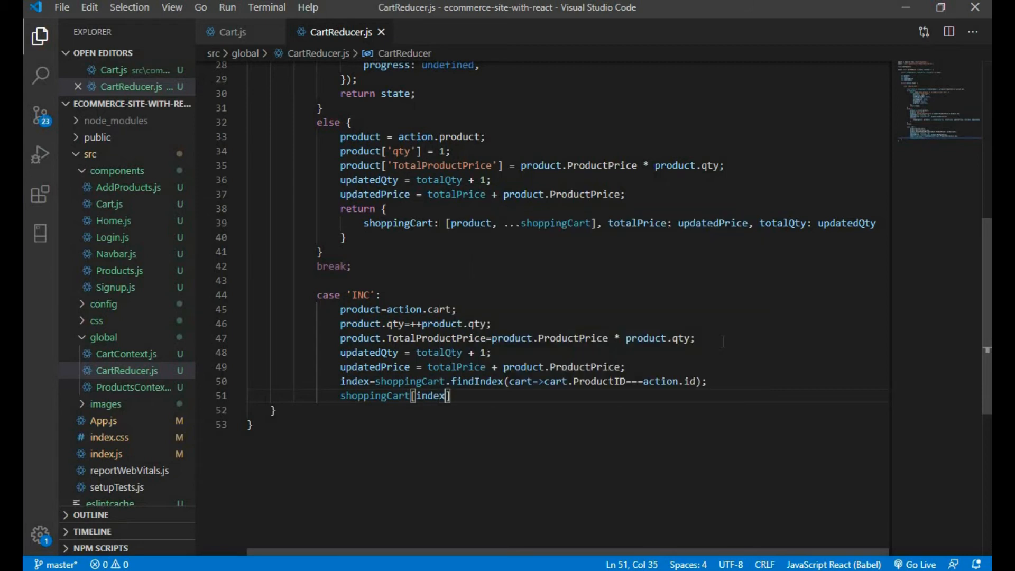
text(=product;)
text(sho)
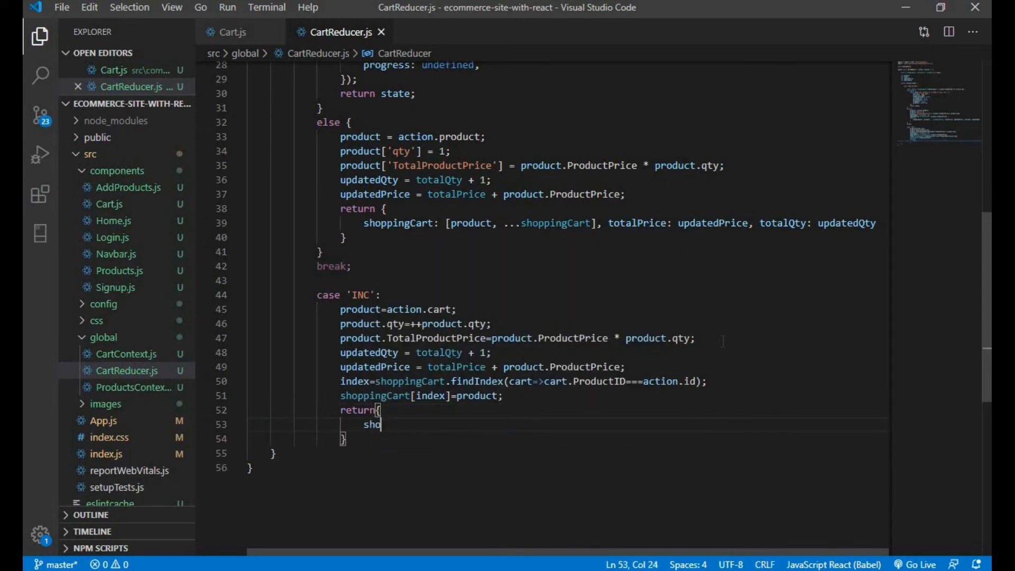
text(ppingCart)
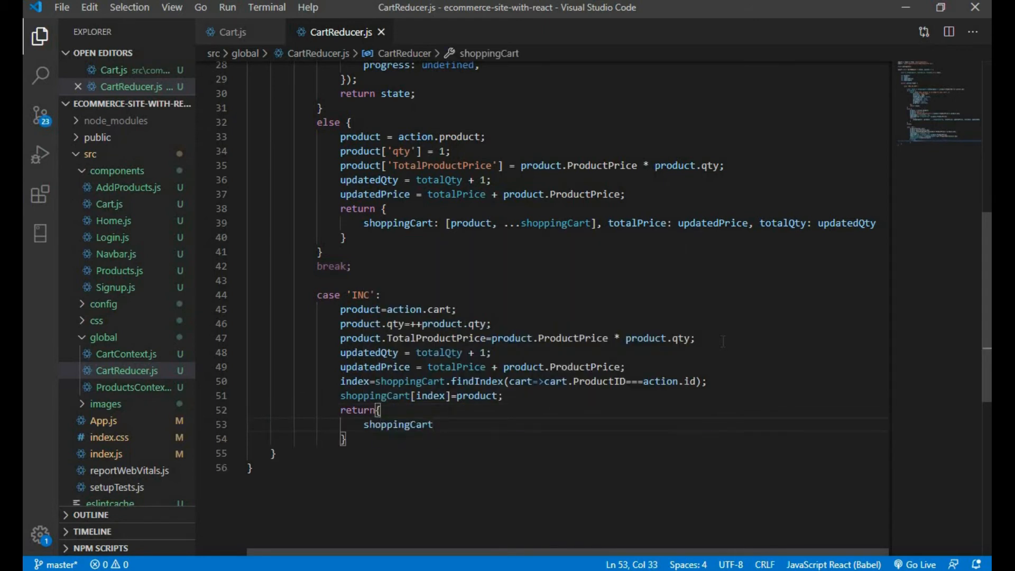
text(:[...s])
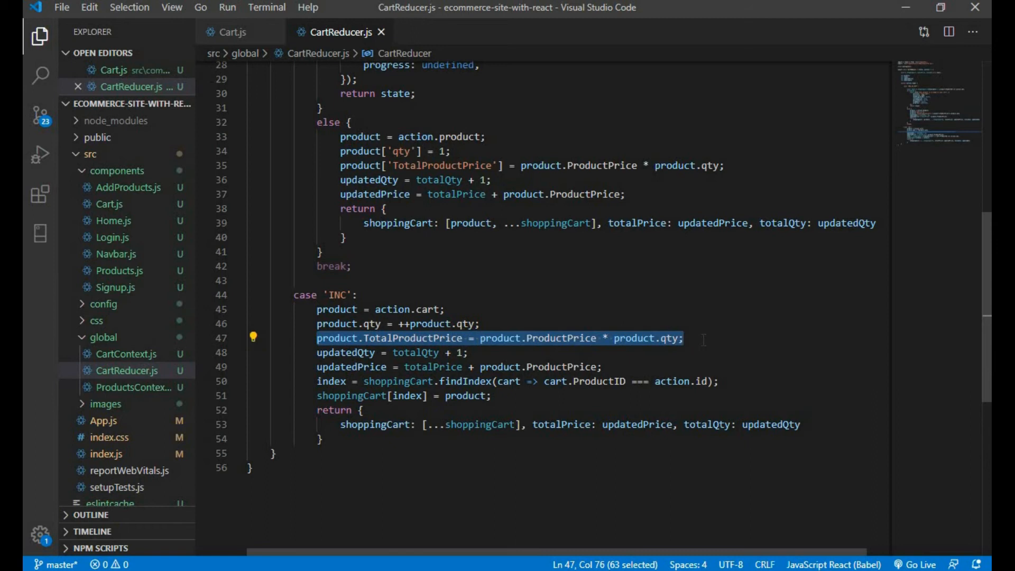
Highlight the INC case's price, quantity, product store-back and returned object lines while explaining
click(685, 338)
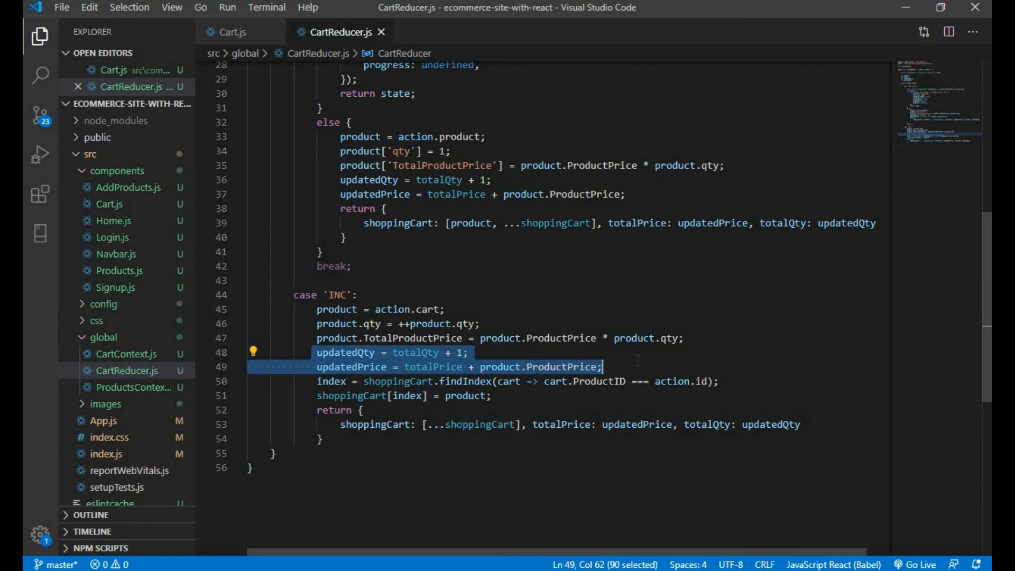
click(545, 423)
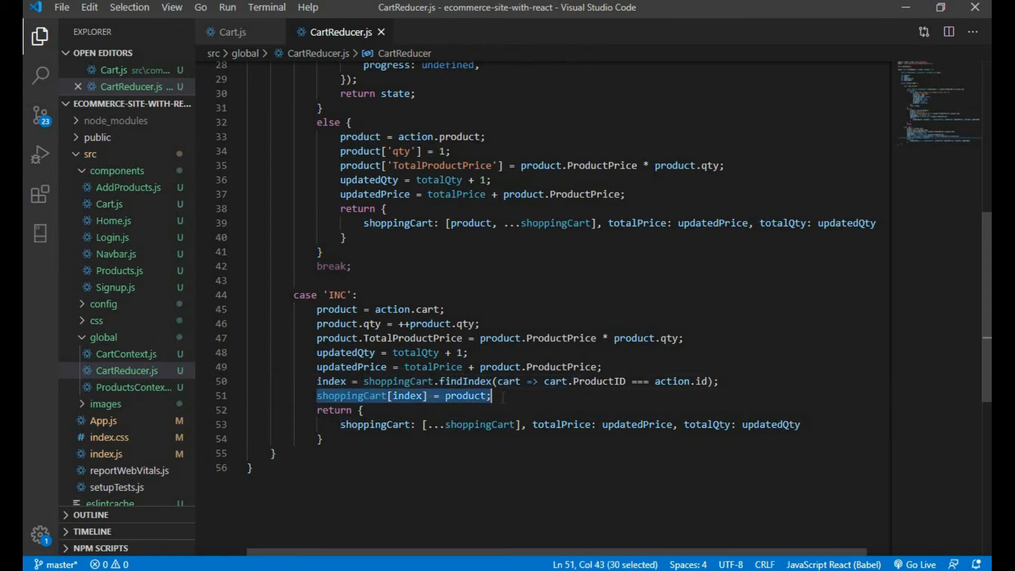
click(492, 395)
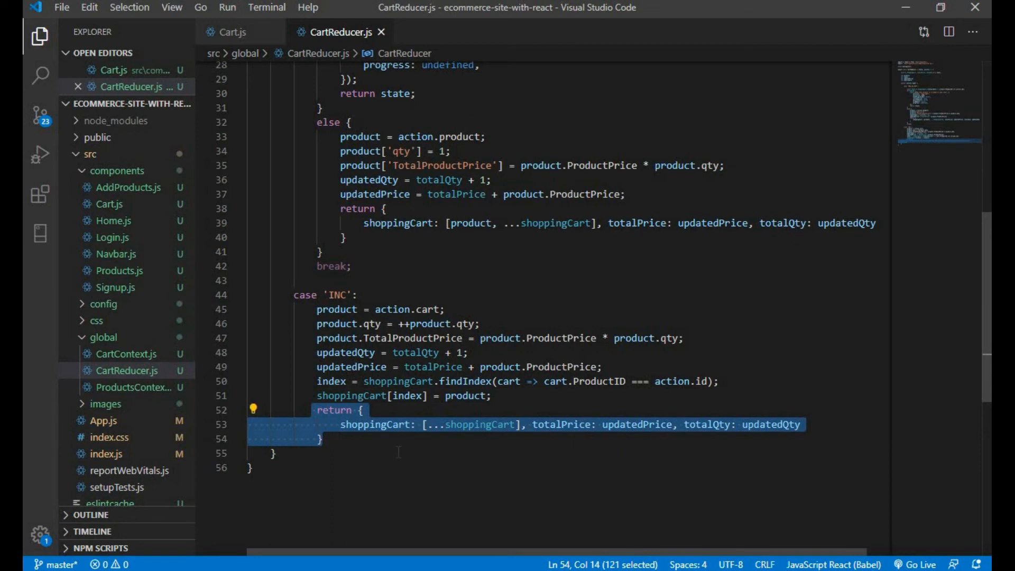
click(271, 454)
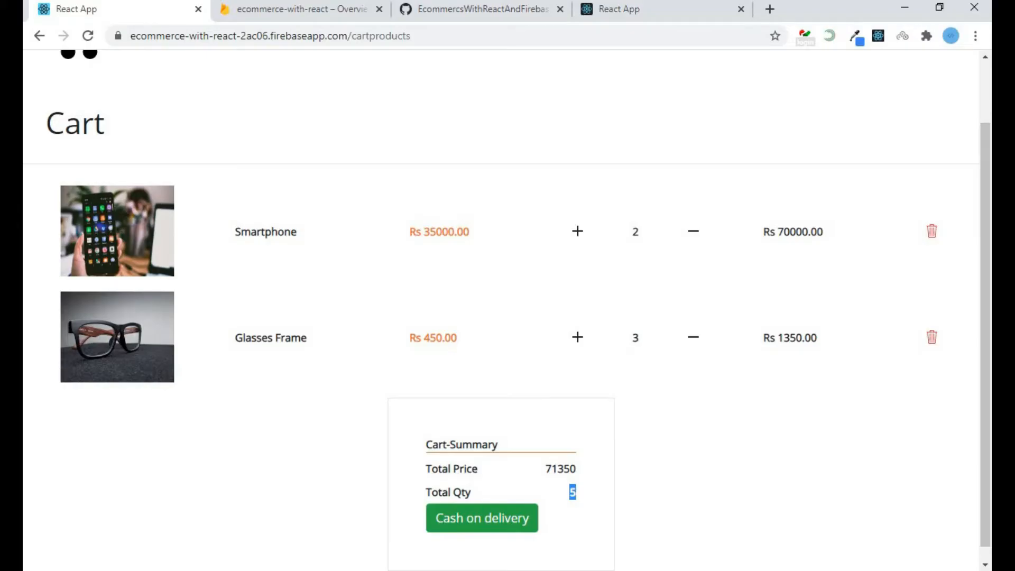
On localhost dismiss the TypeError, return home and add Glasses Frame and Headphone to the cart
click(619, 10)
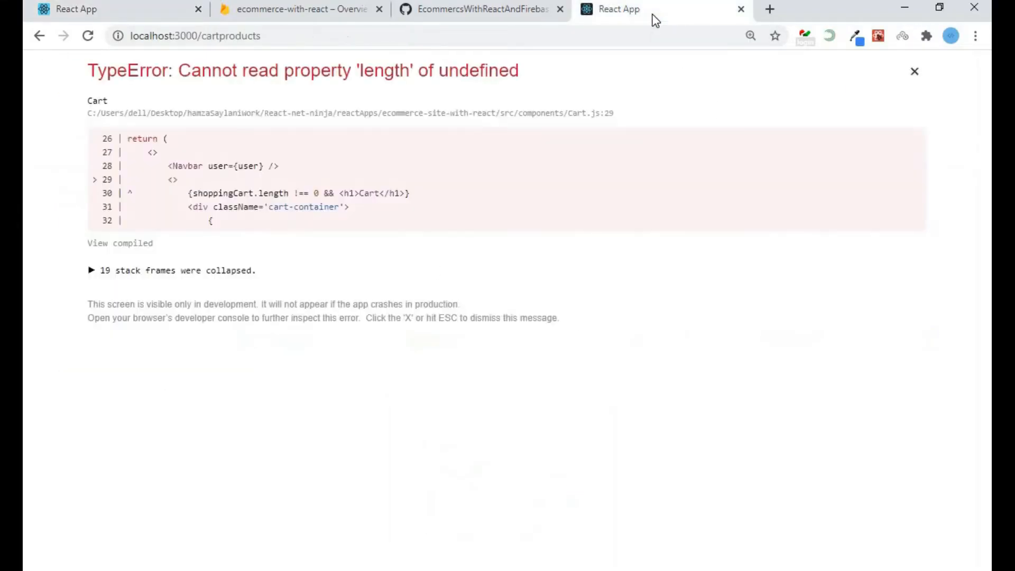
click(913, 70)
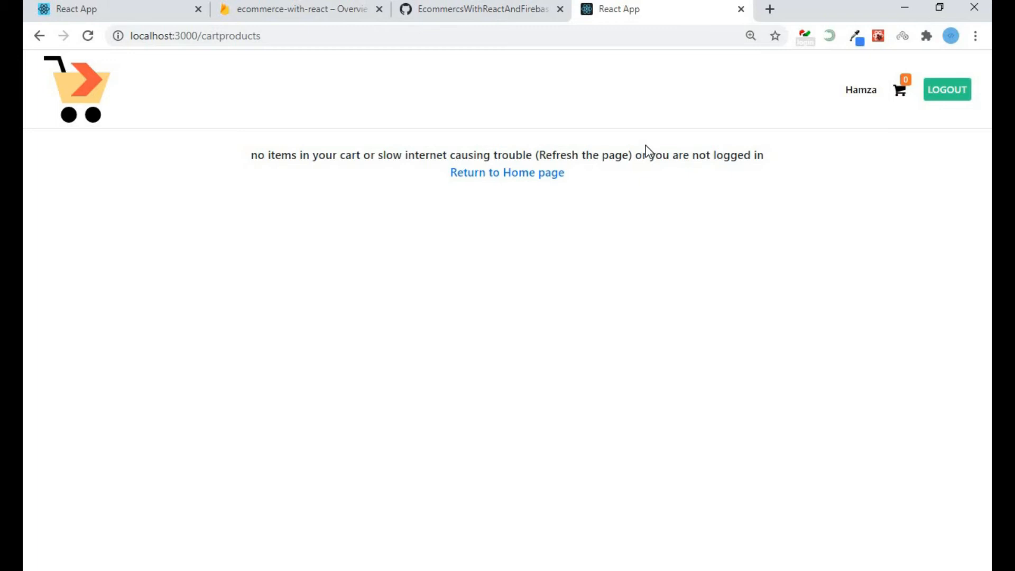
click(946, 89)
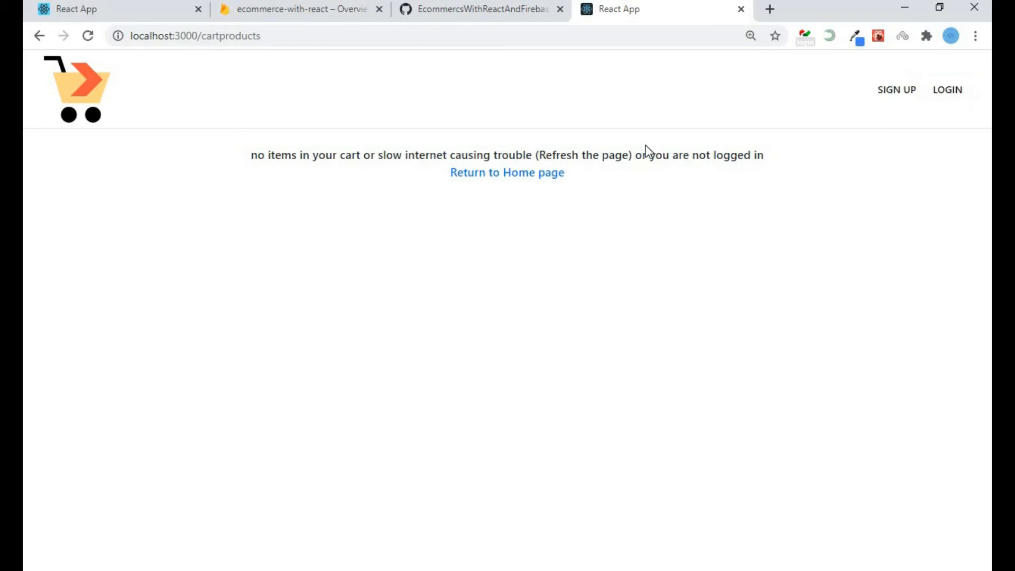
click(506, 172)
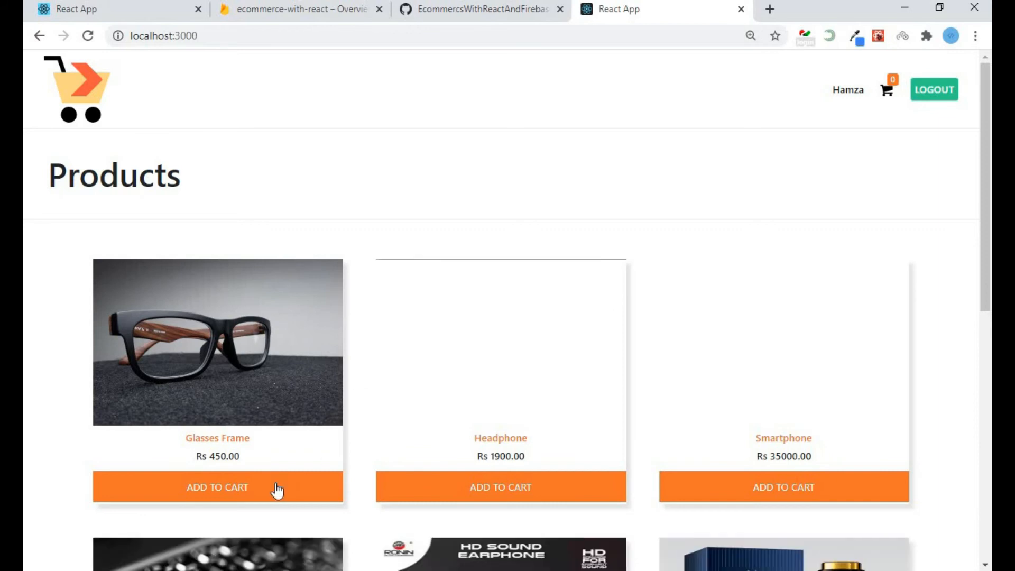
click(217, 487)
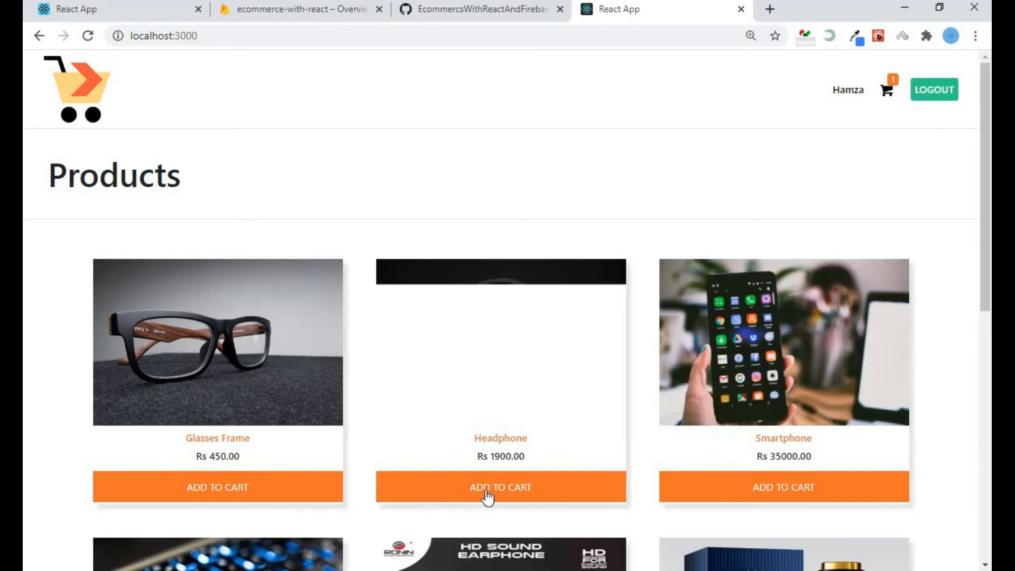
click(500, 486)
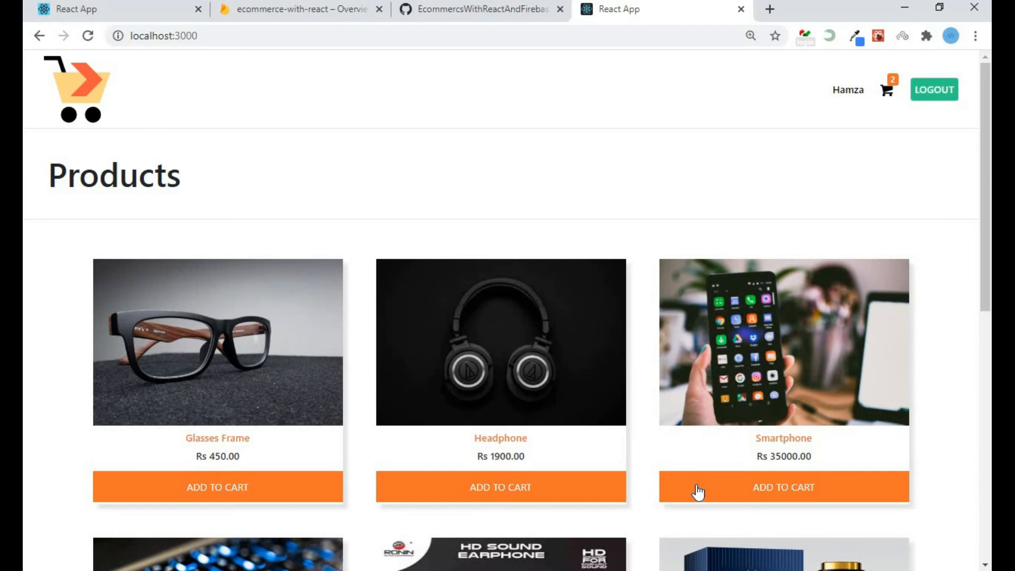
Open the cart and raise Smartphone to quantity 3, showing a 107350 total
click(886, 89)
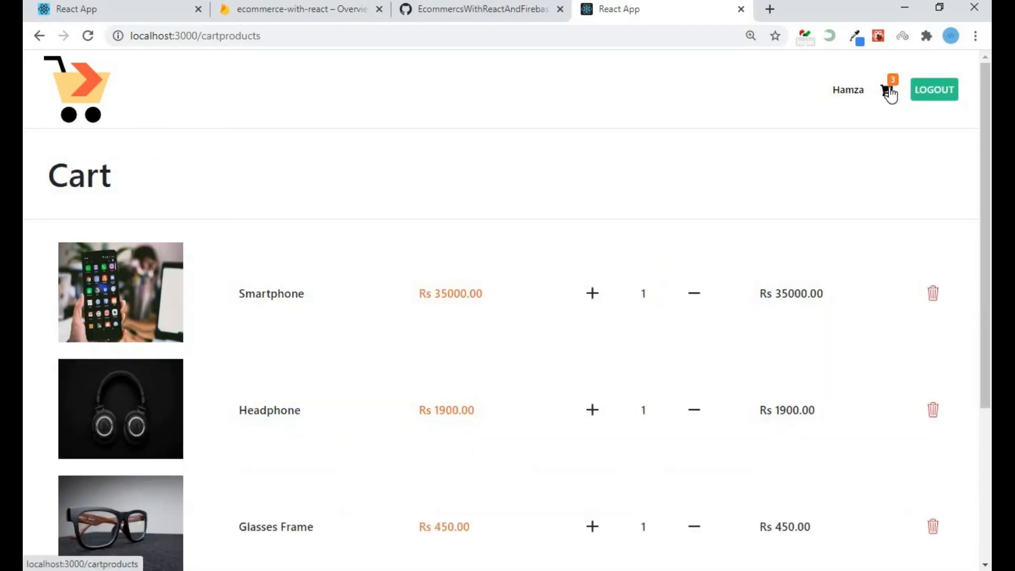
click(592, 293)
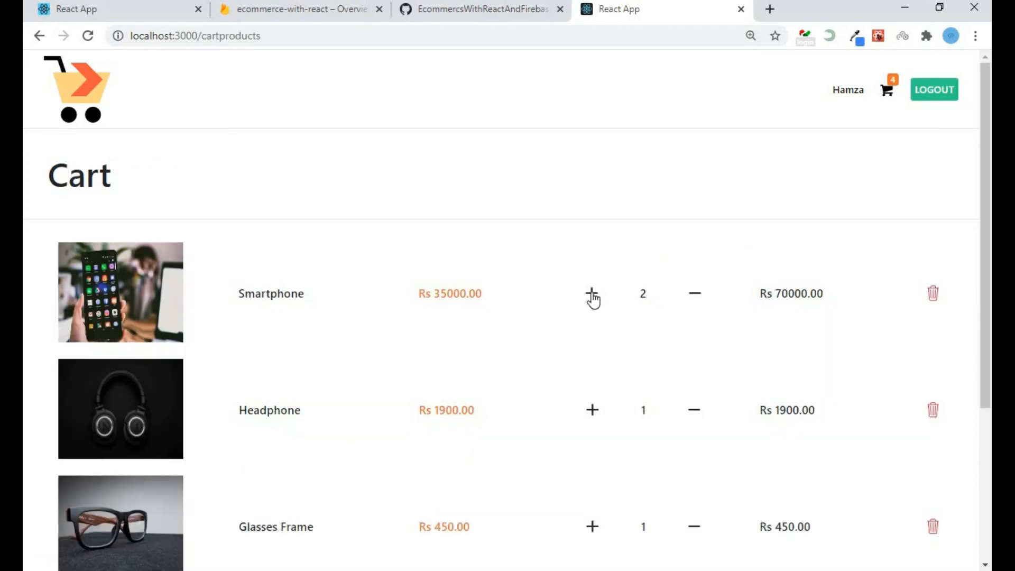
click(591, 293)
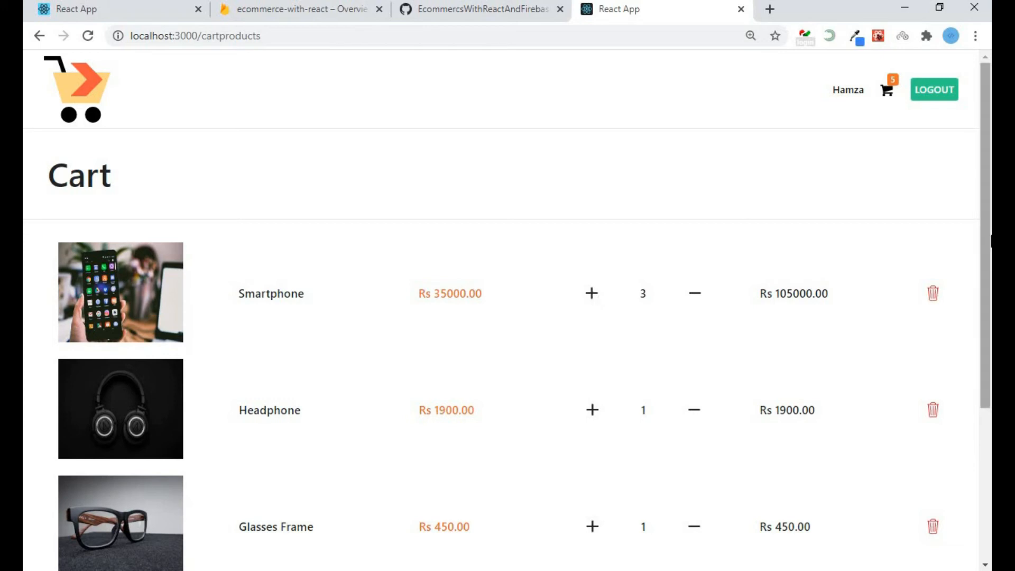
scroll(down, 3)
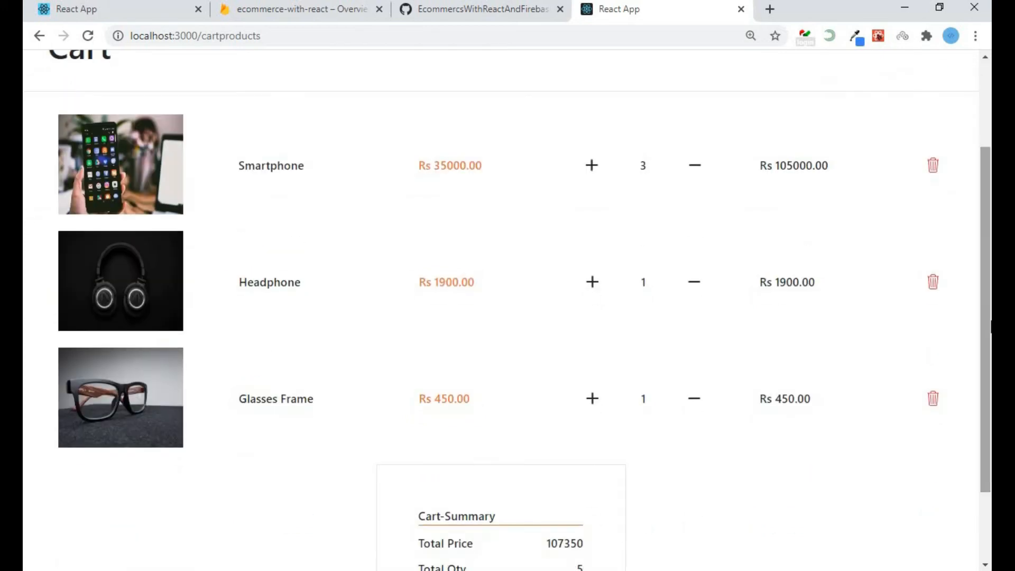
scroll(up, 3)
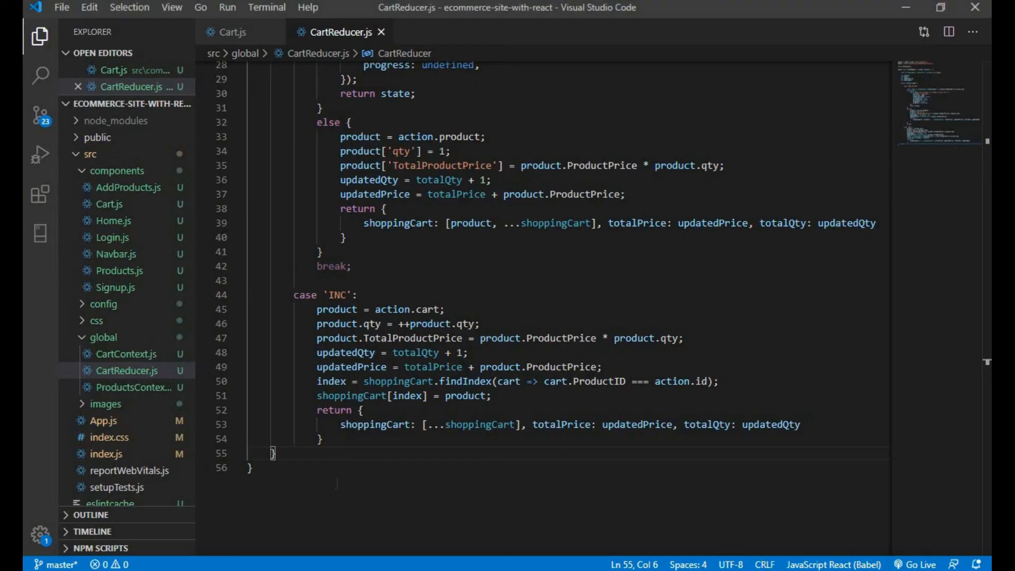
End the reducer with 'default: return state;' and return to the browser cart page
key(enter)
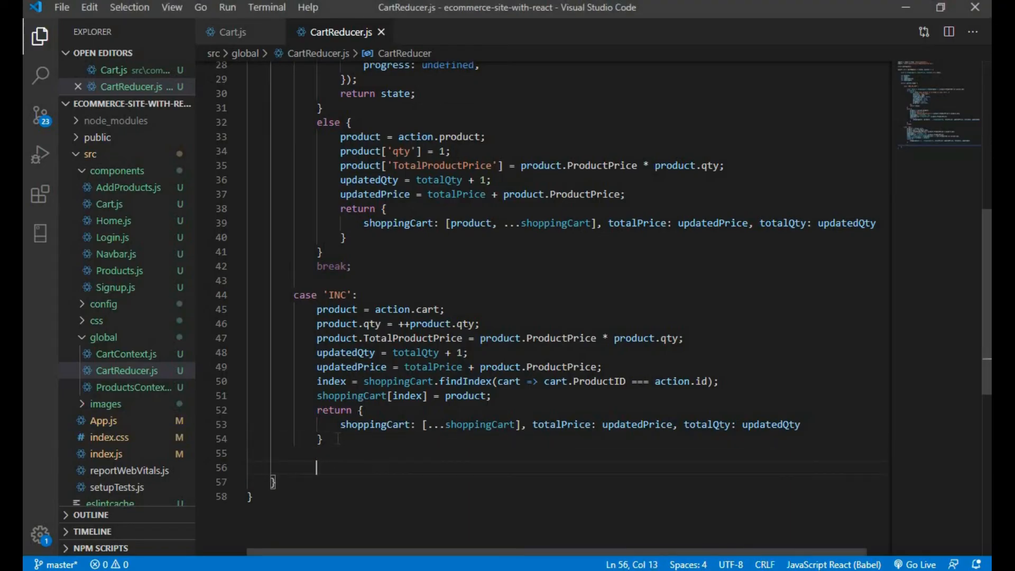
text(default:)
text(return s)
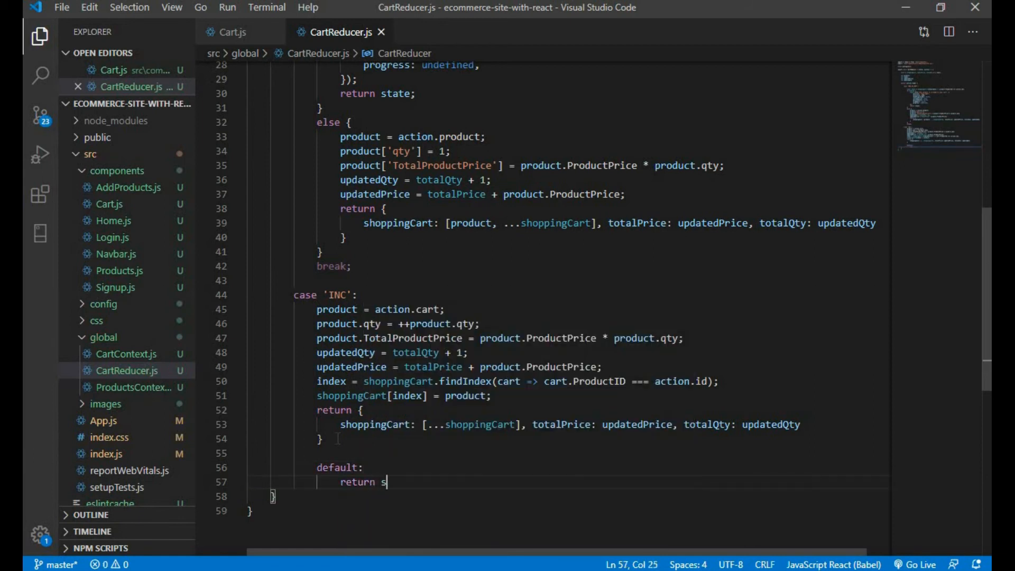
text(tate;)
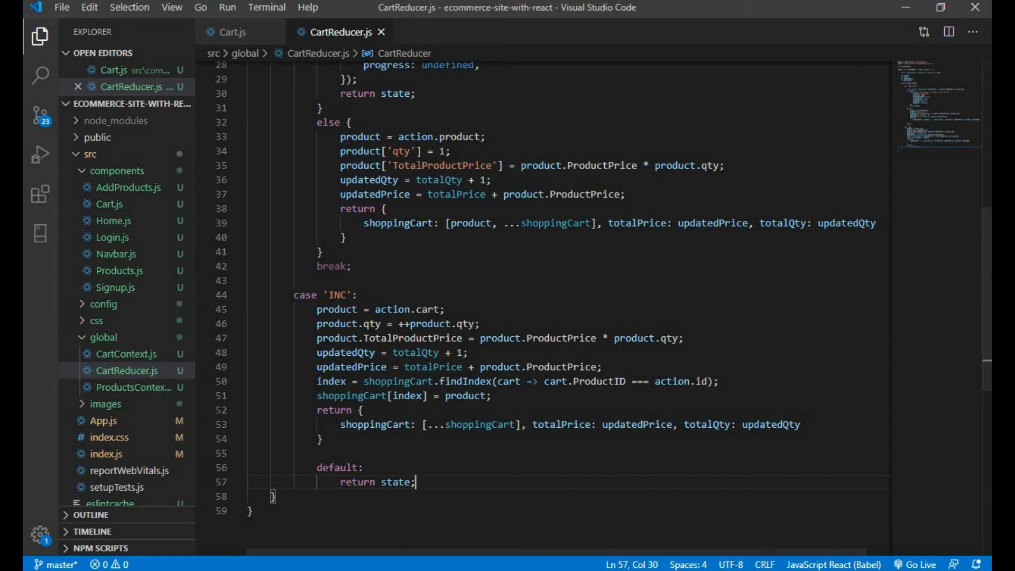
click(649, 9)
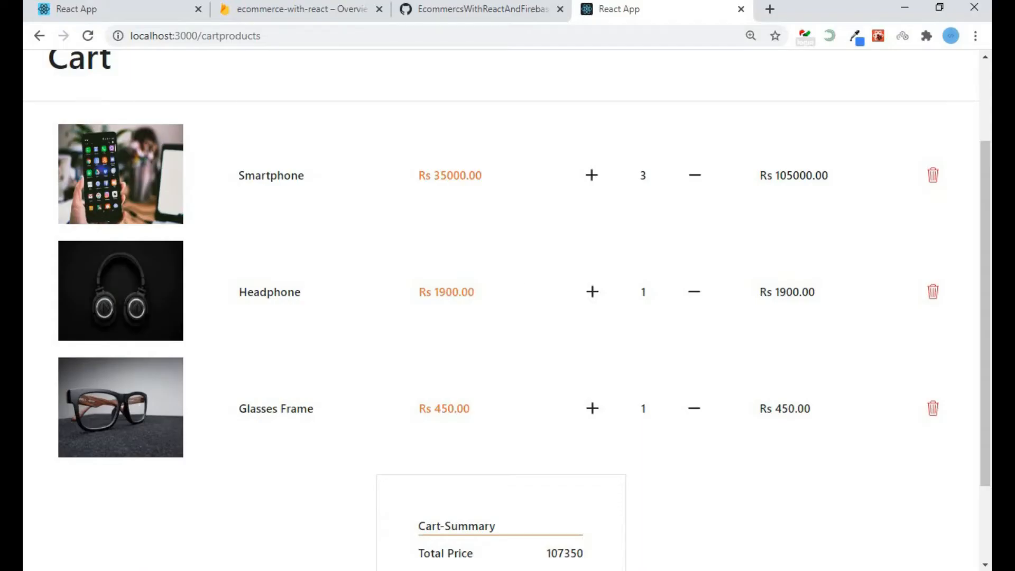
On GitHub's CartReducer.js select the DEC and DELETE case blocks for copying
click(479, 9)
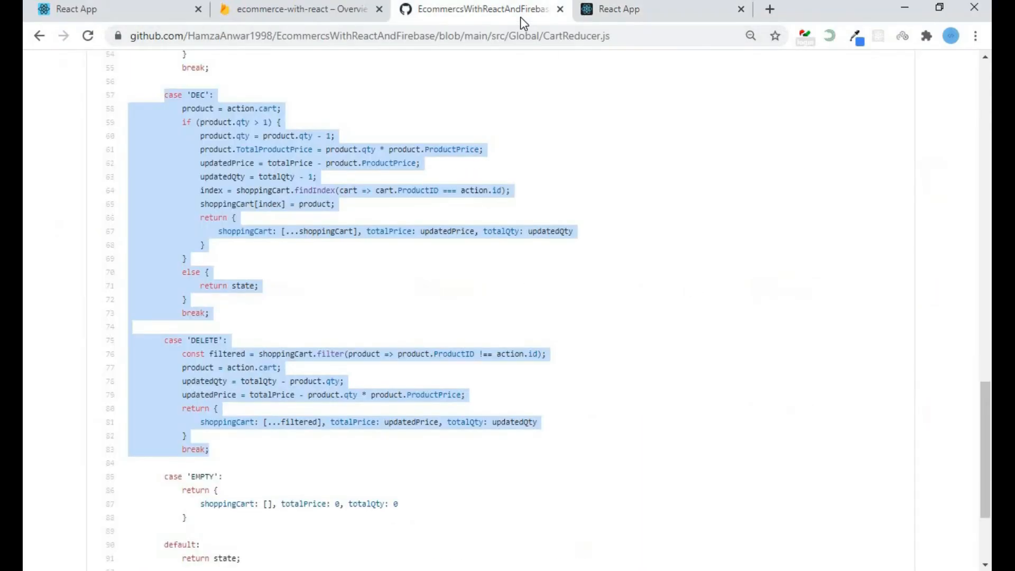
click(165, 95)
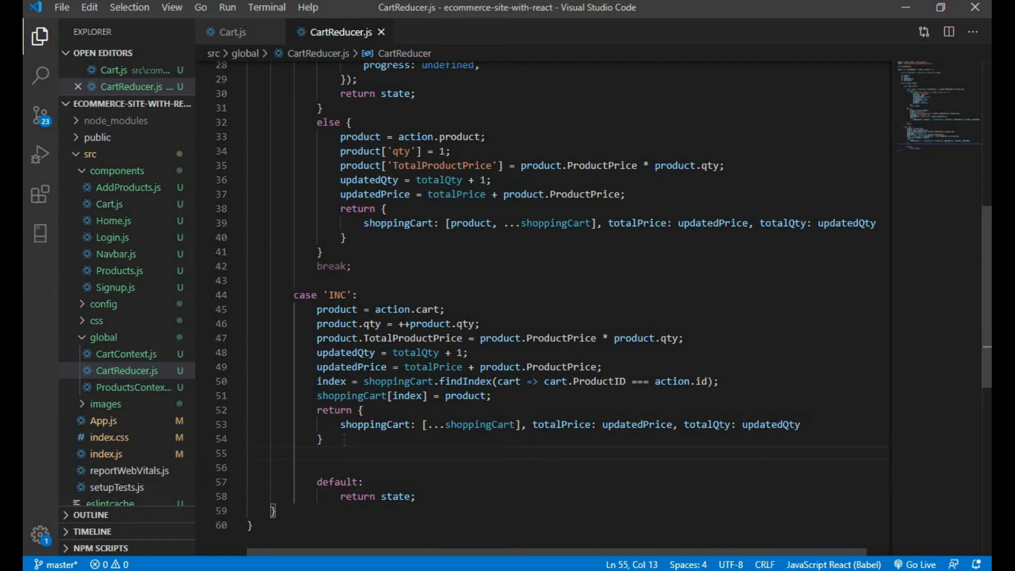
Review the pasted DEC case and its quantity-above-one condition
scroll(down, 3)
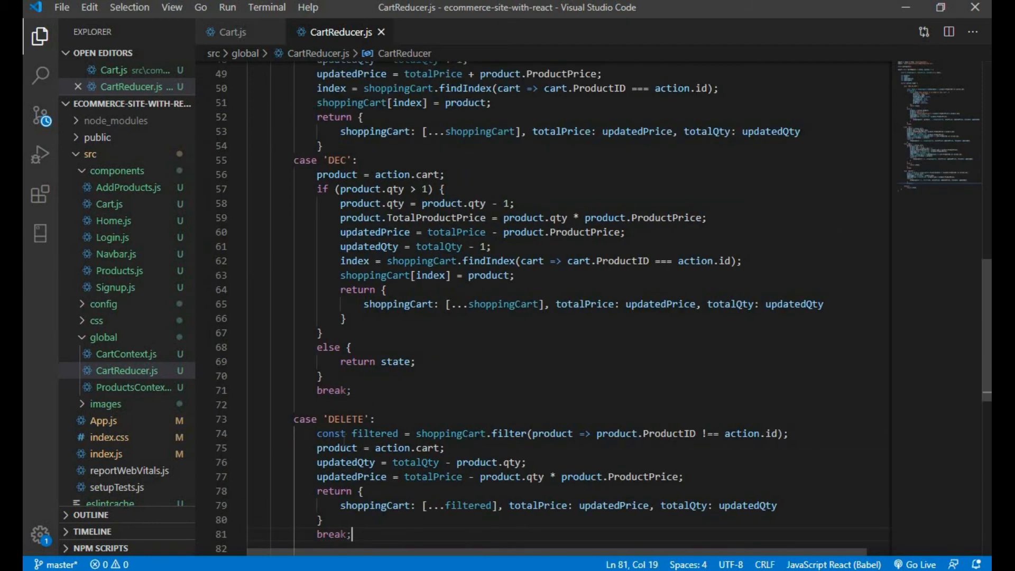
scroll(up, 3)
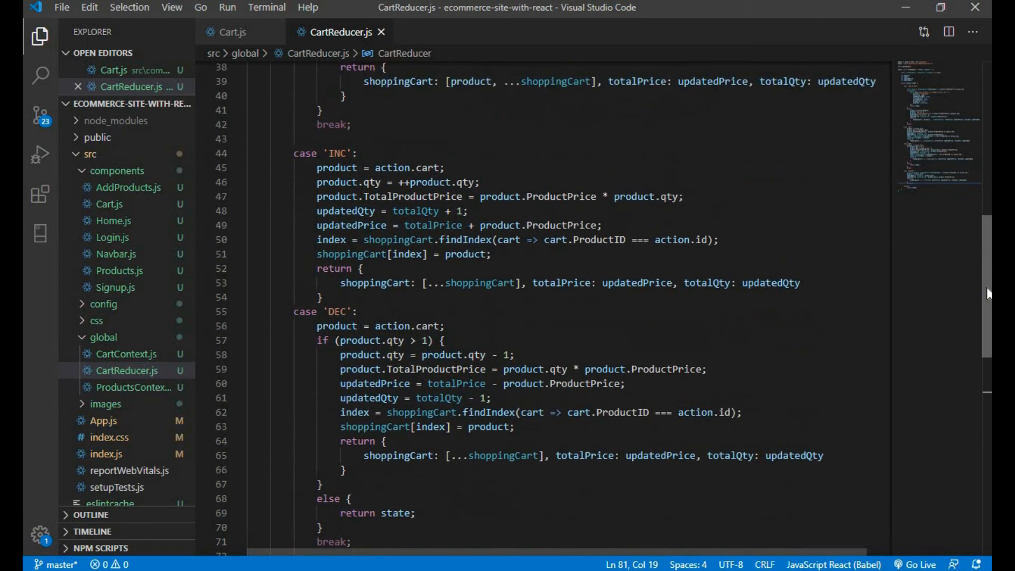
scroll(down, 3)
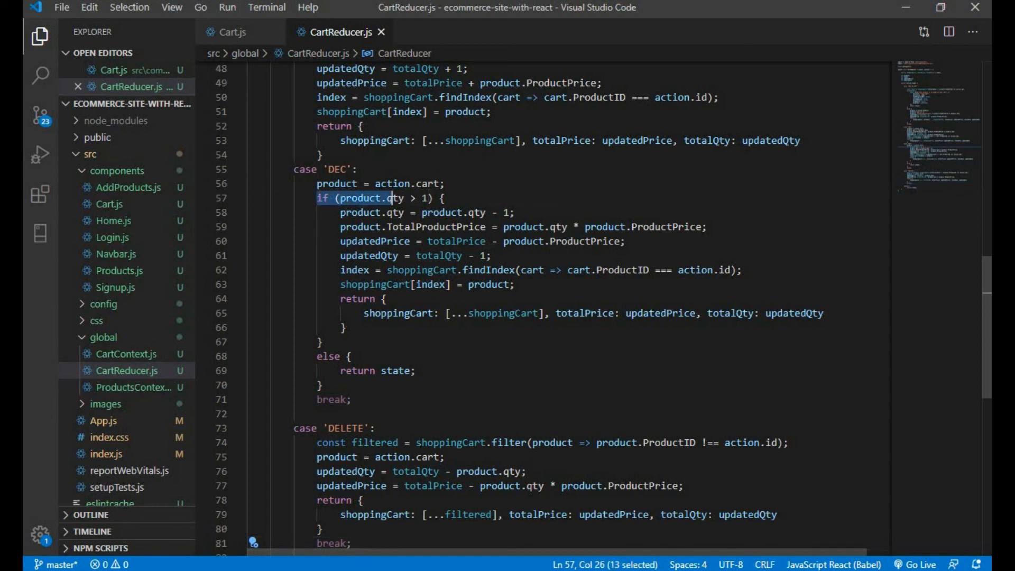
click(350, 212)
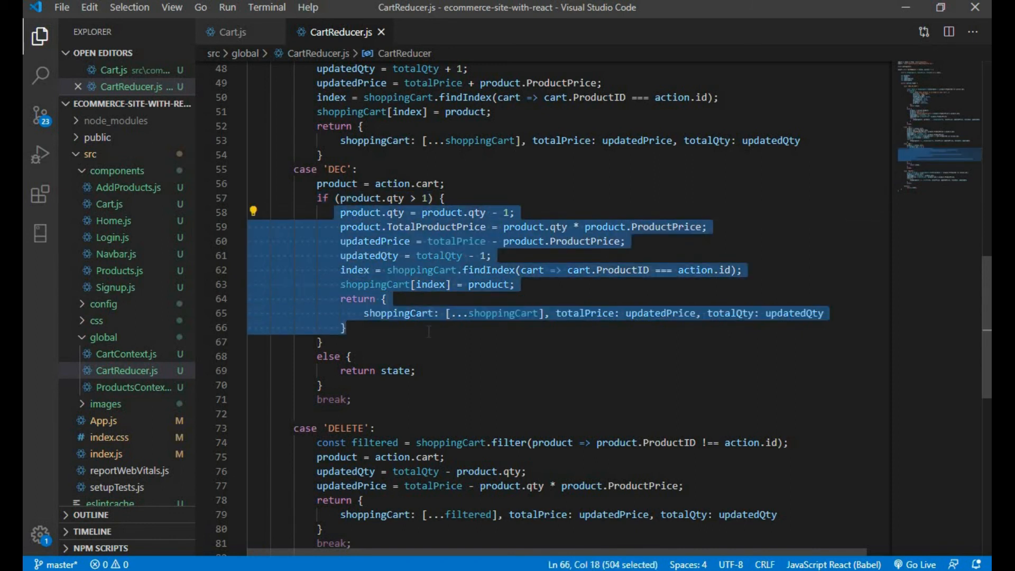
click(346, 328)
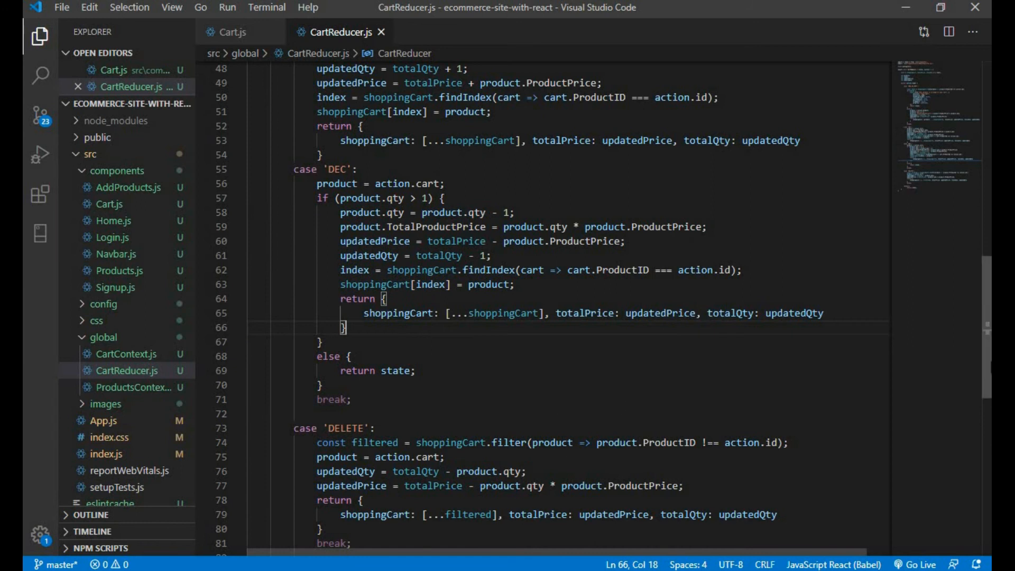
Review the pasted DELETE case and its filter line
scroll(down, 3)
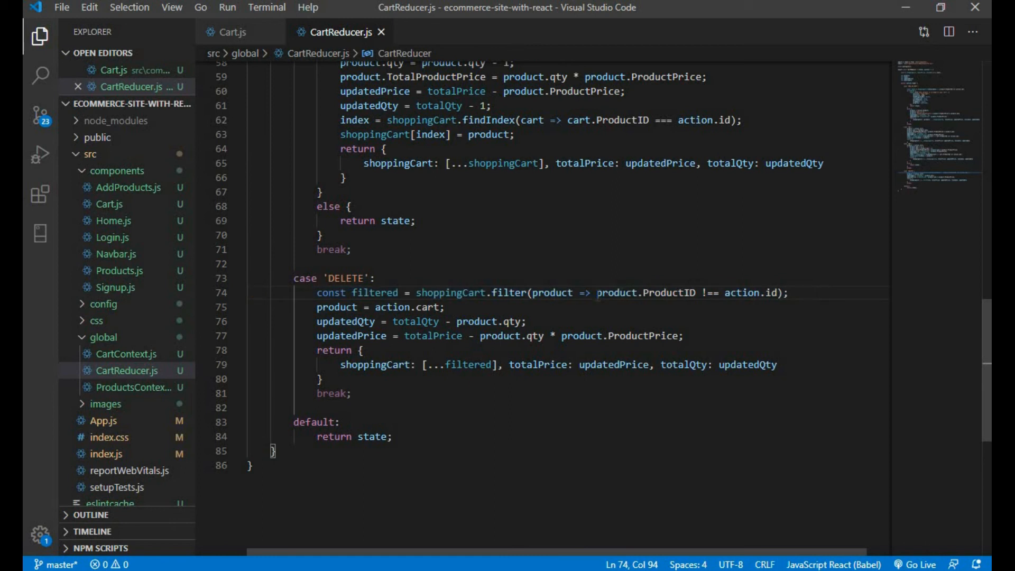
double_click(644, 293)
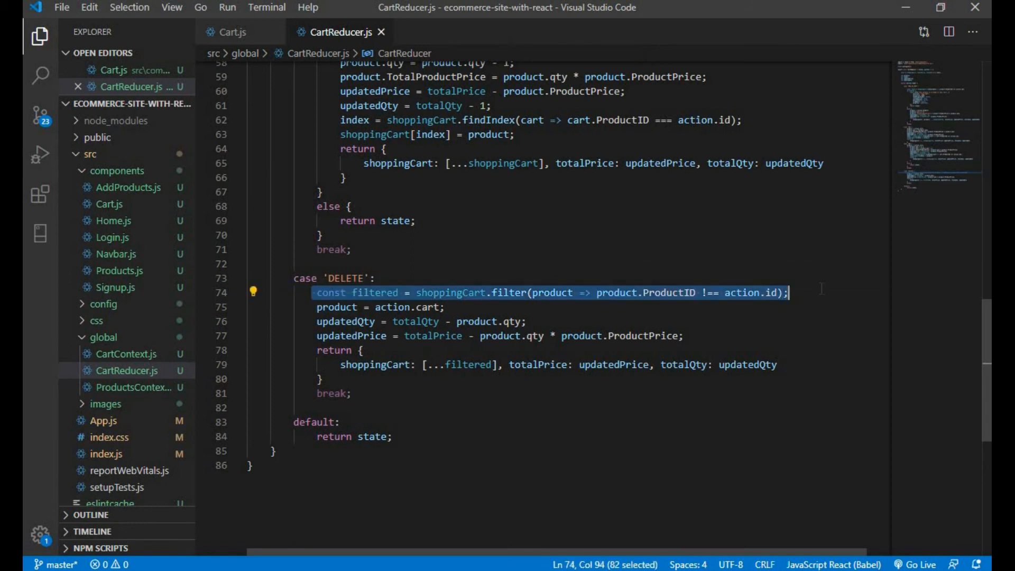
click(786, 293)
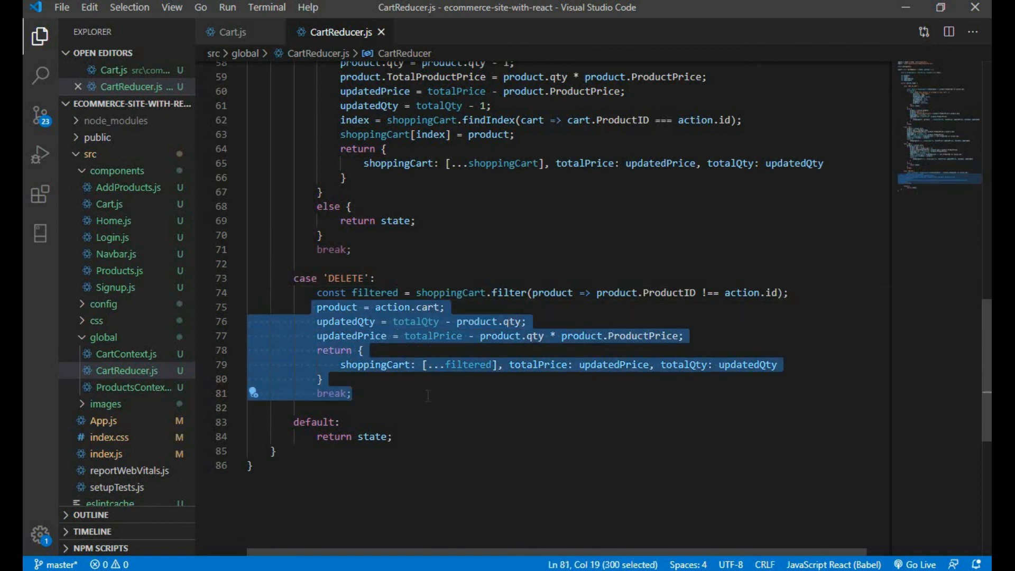
click(351, 393)
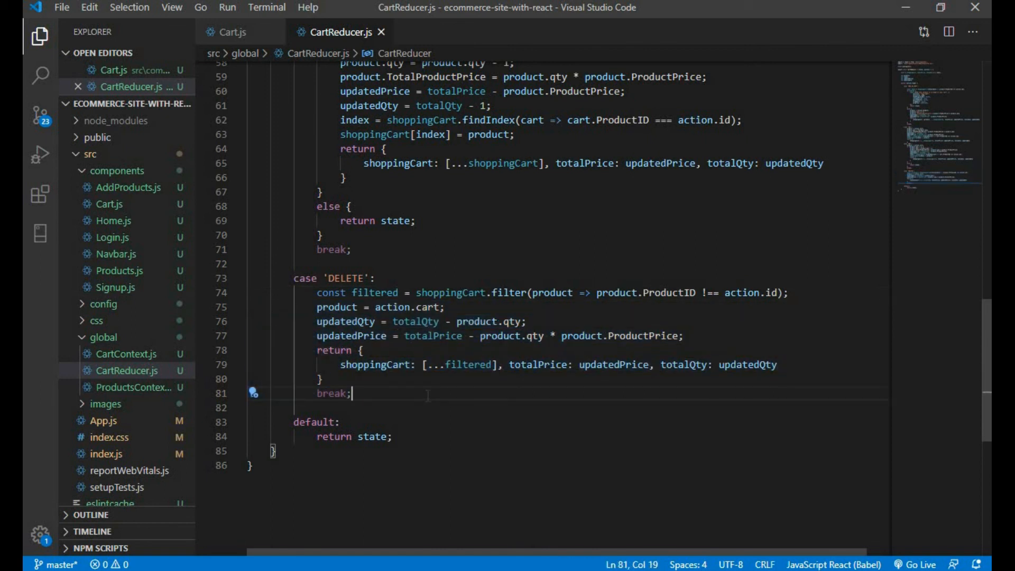
mouse_move(399, 381)
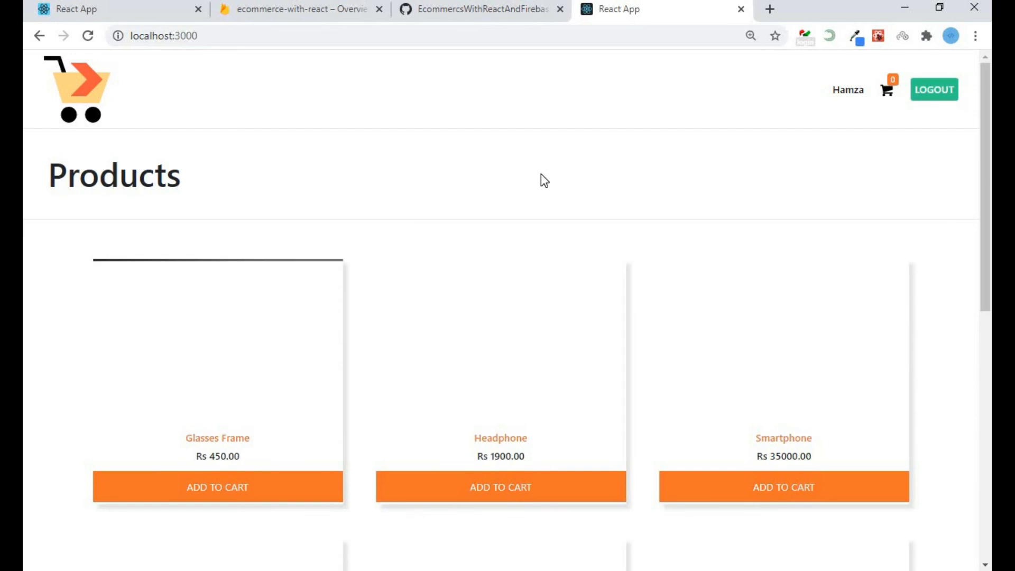
On the cart page, increment Glasses Frame twice then decrement it once
scroll(down, 3)
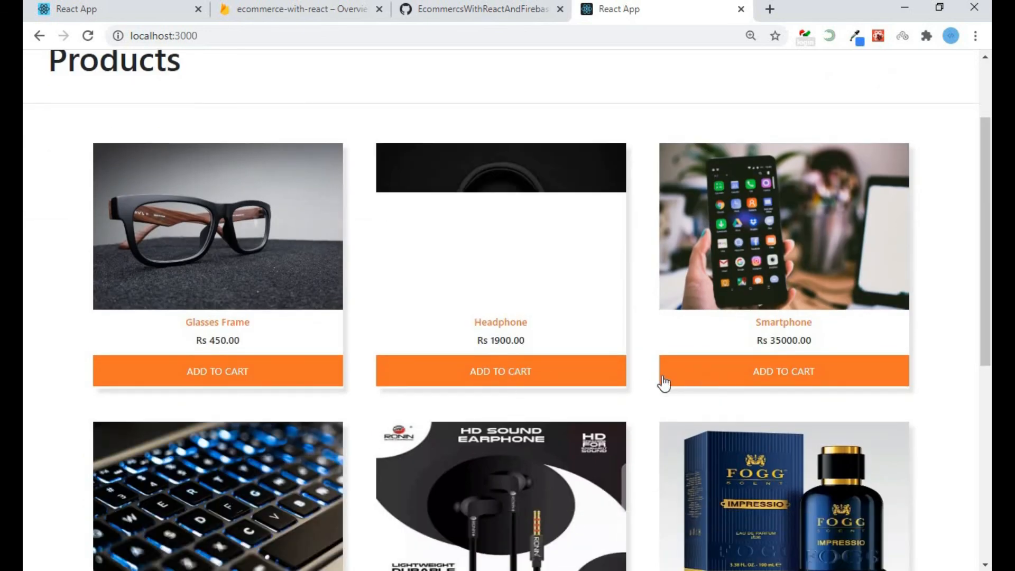
scroll(up, 3)
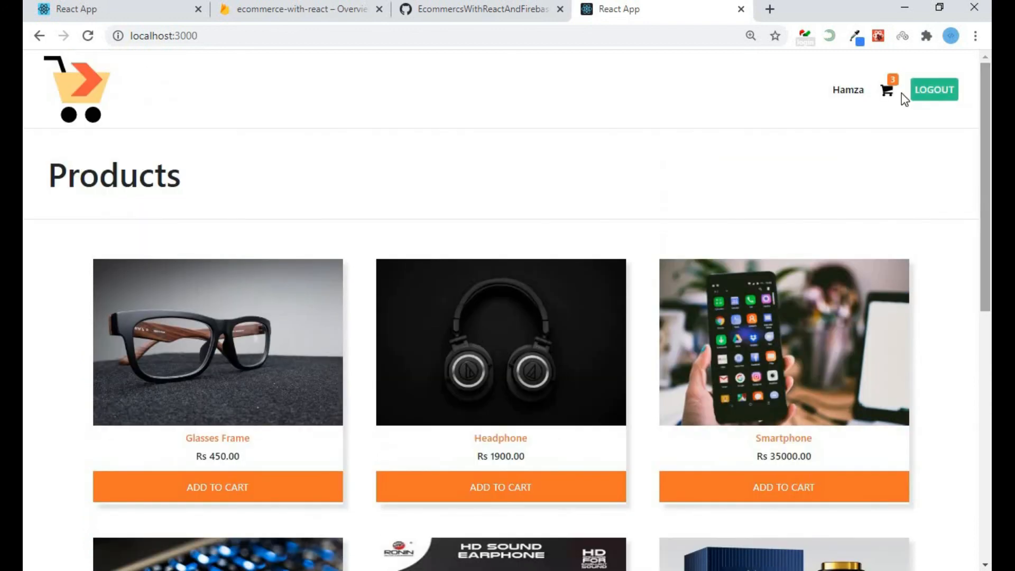
click(886, 89)
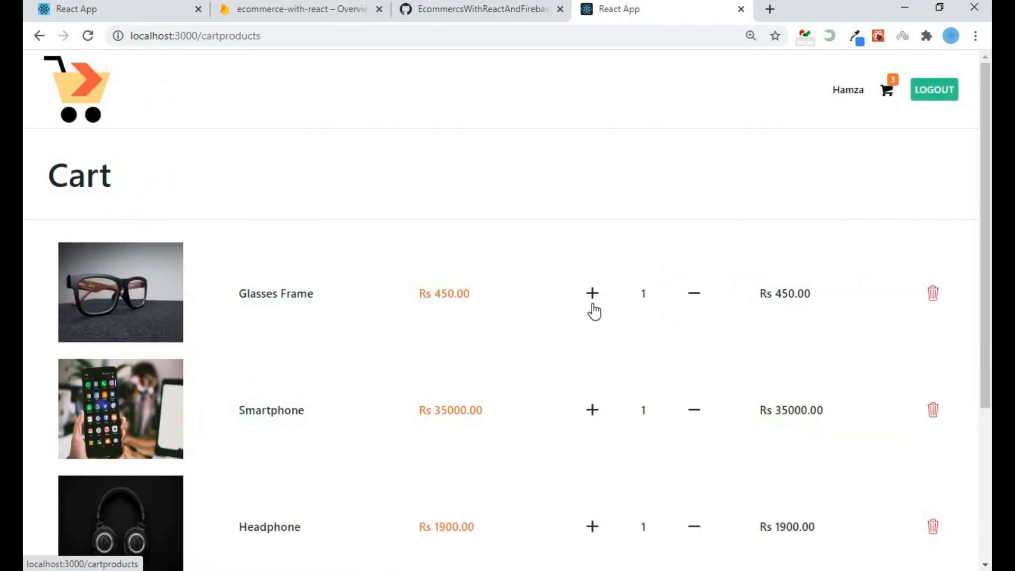
click(591, 293)
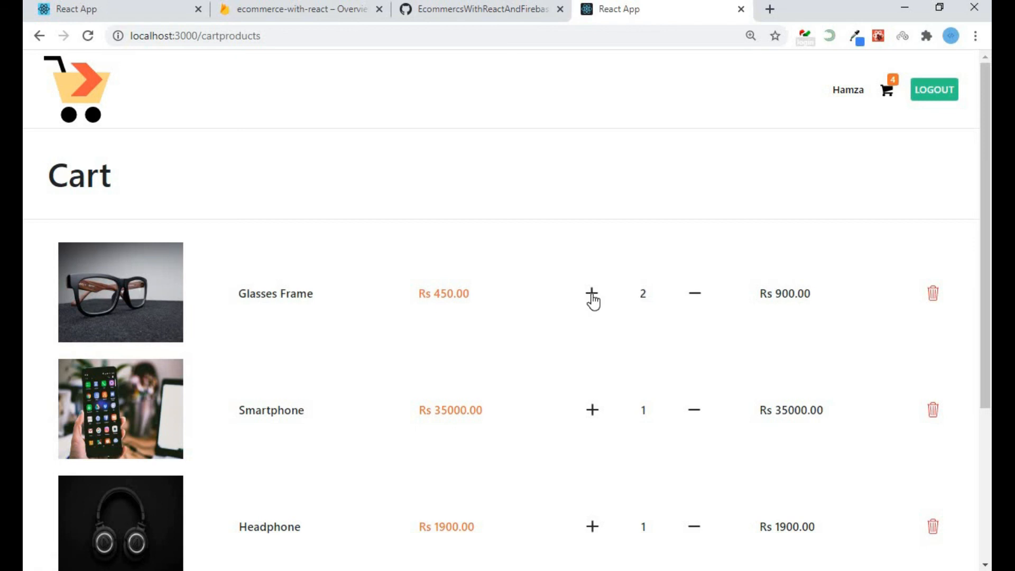
click(591, 293)
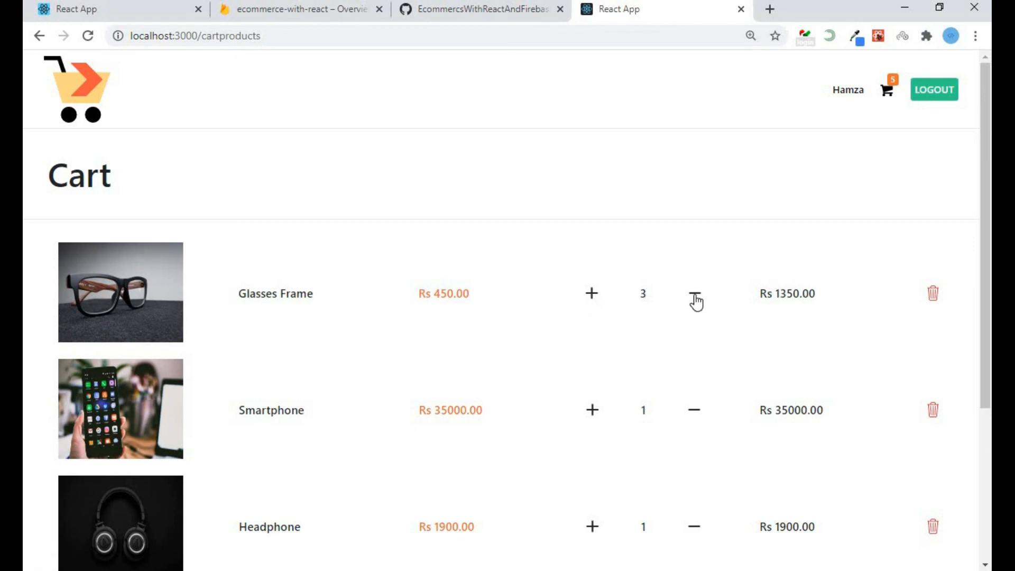
click(693, 293)
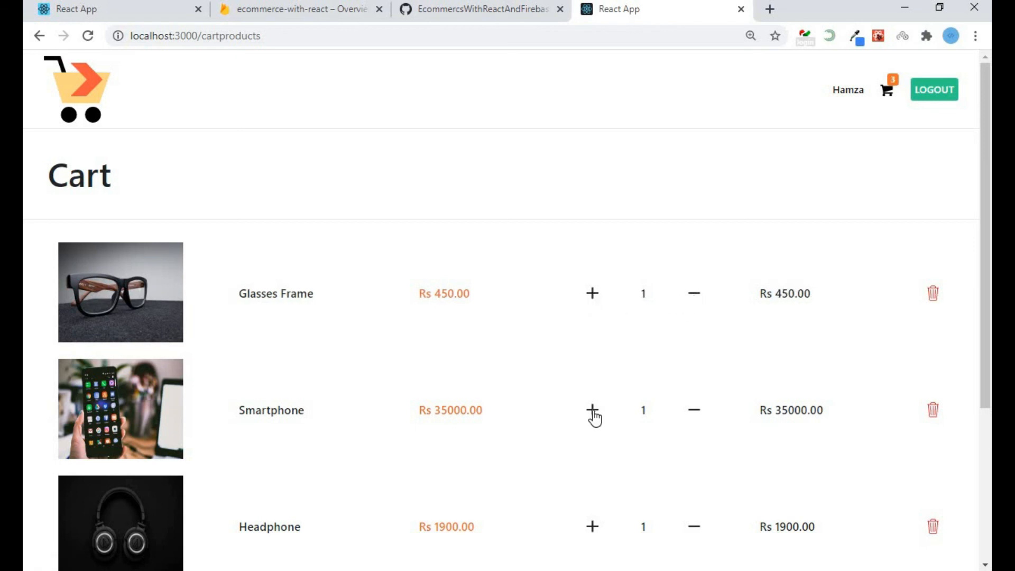
Adjust Smartphone to ×2 and delete the Headphone, leaving Rs 70450 for quantity 3
click(591, 410)
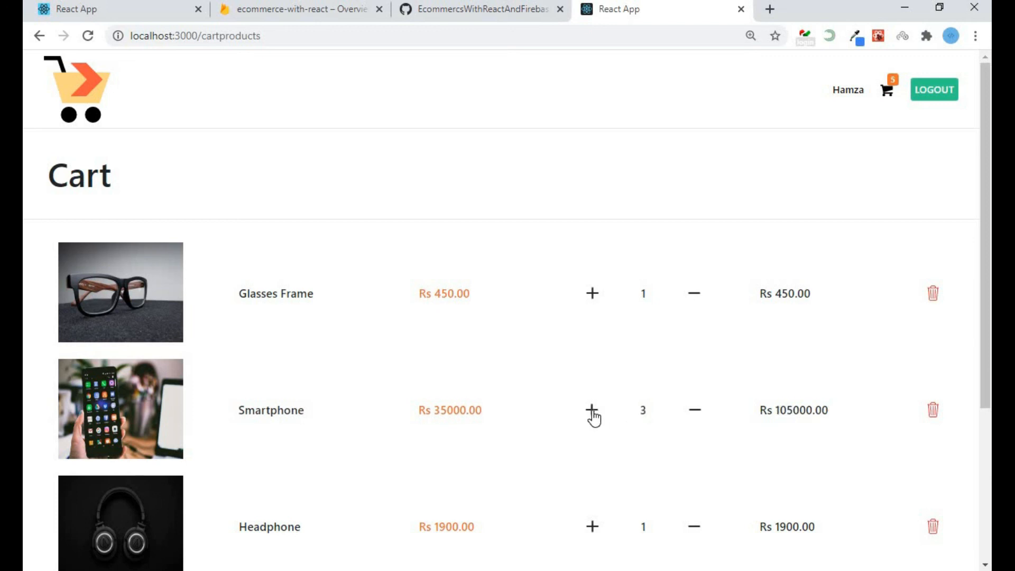
mouse_move(695, 418)
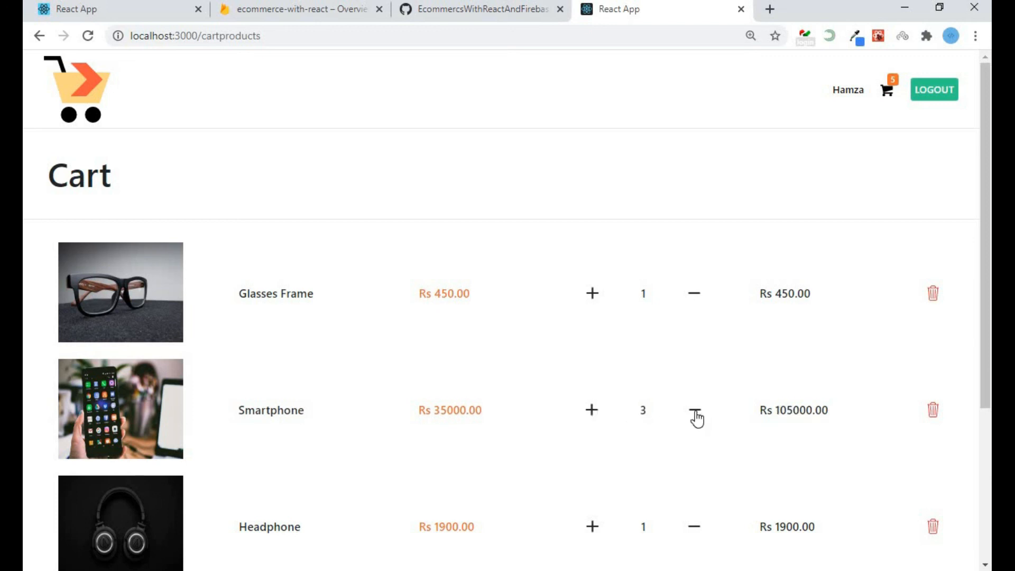
click(694, 410)
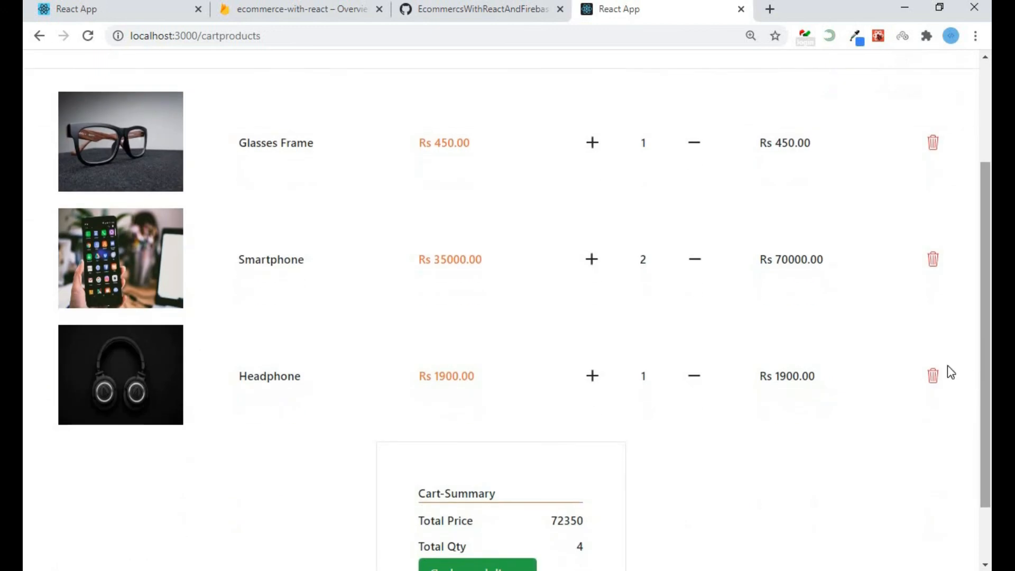
click(932, 375)
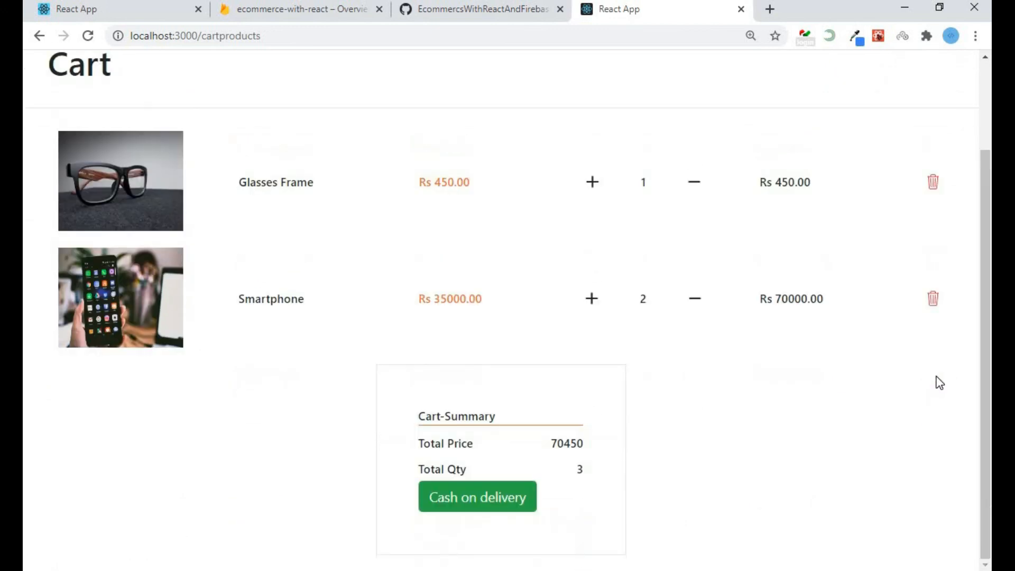
mouse_move(445, 434)
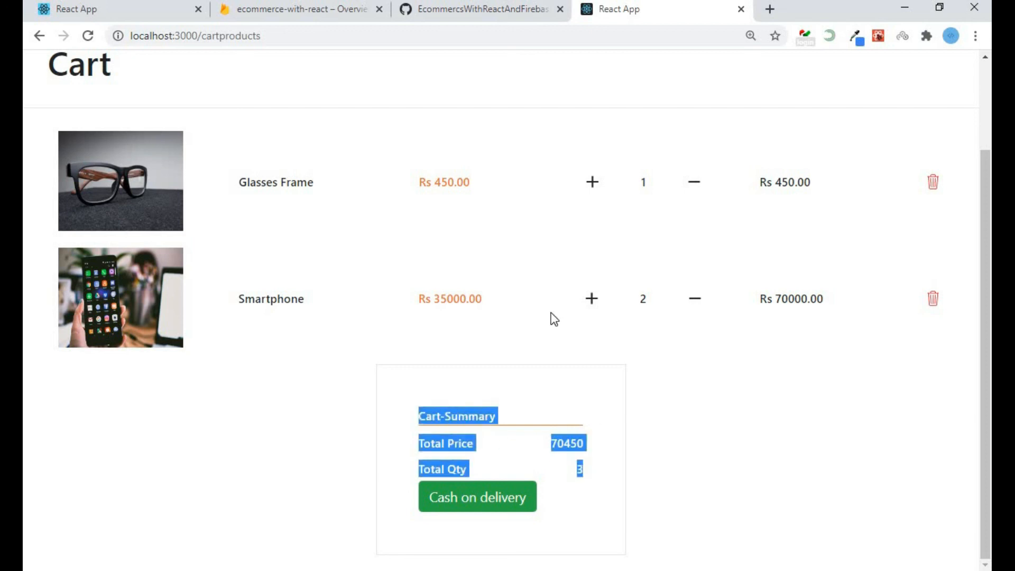
scroll(up, 3)
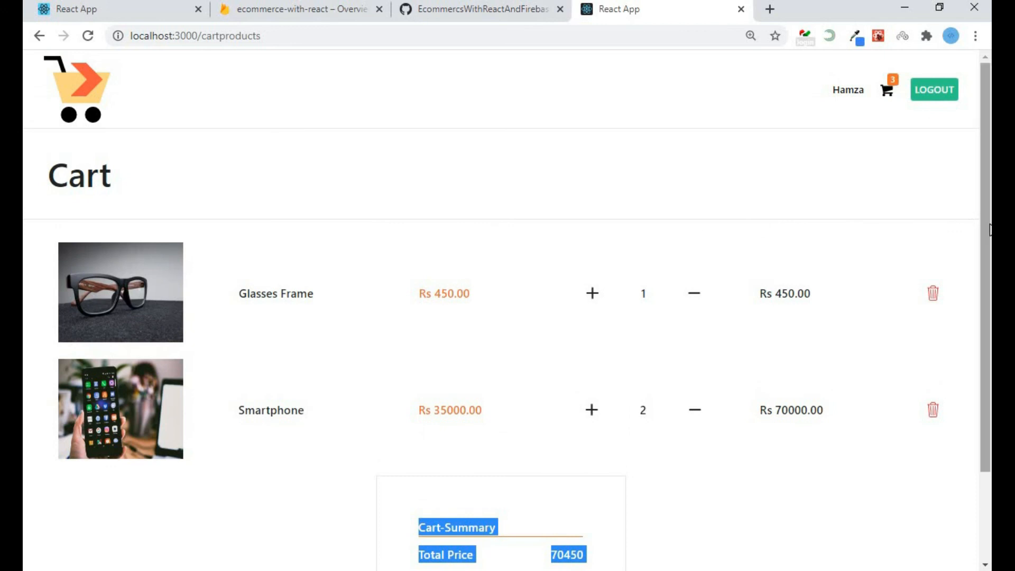
scroll(down, 3)
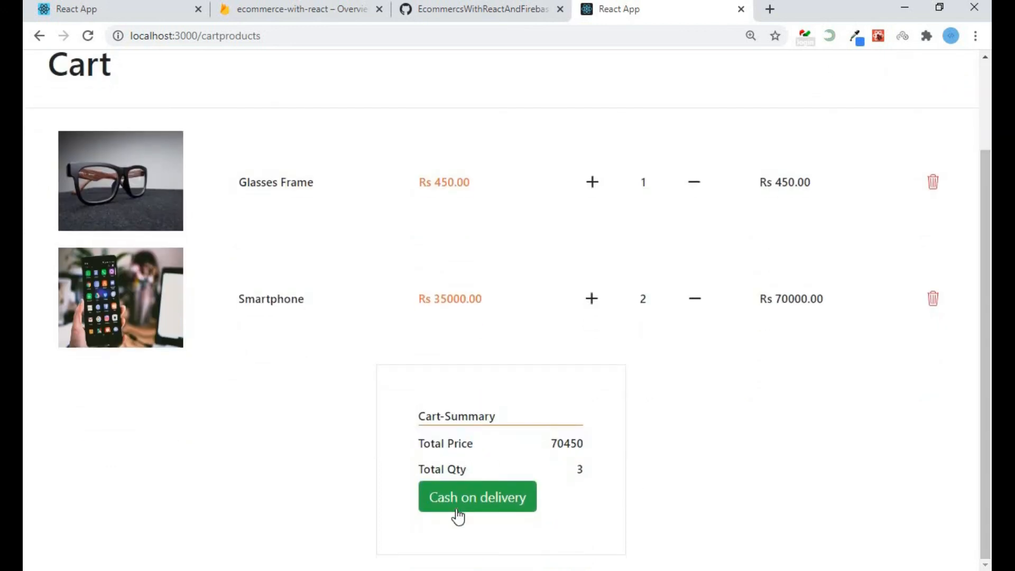
mouse_move(553, 508)
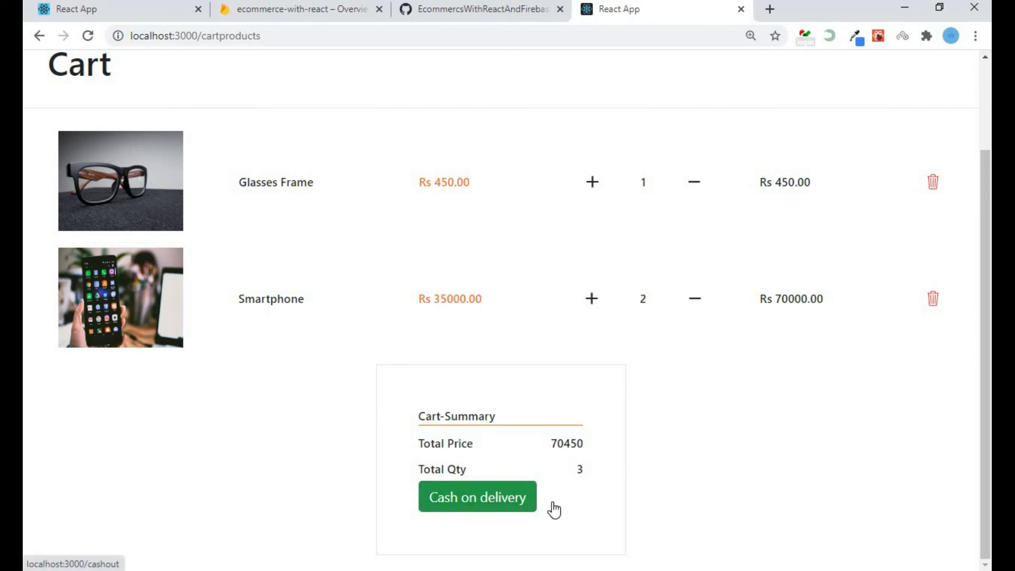